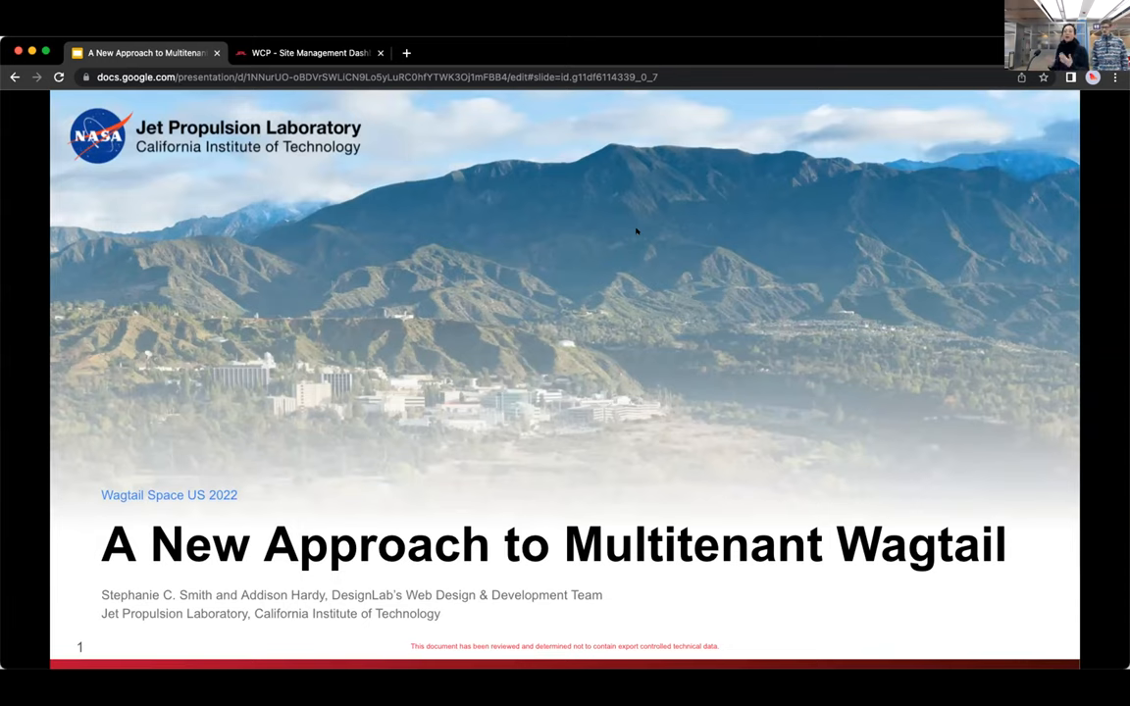
pyautogui.moveTo(379, 251)
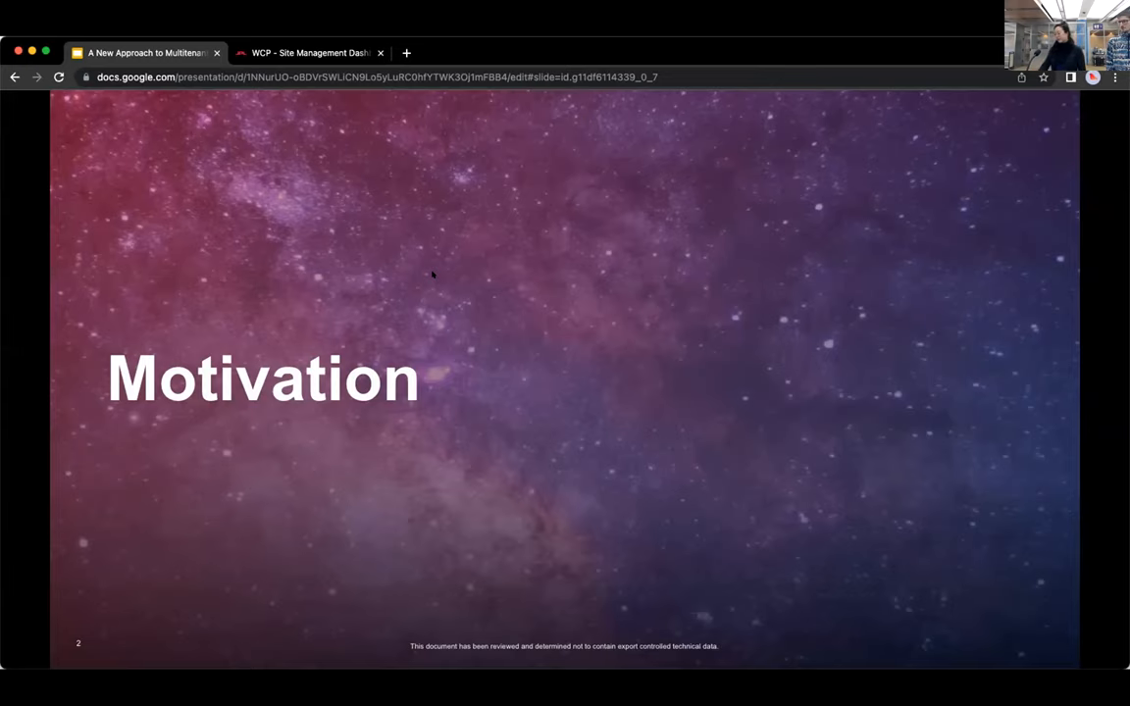
# - Advance to the About Us slide on JPL's NASA role and recent missions
pyautogui.press('right')
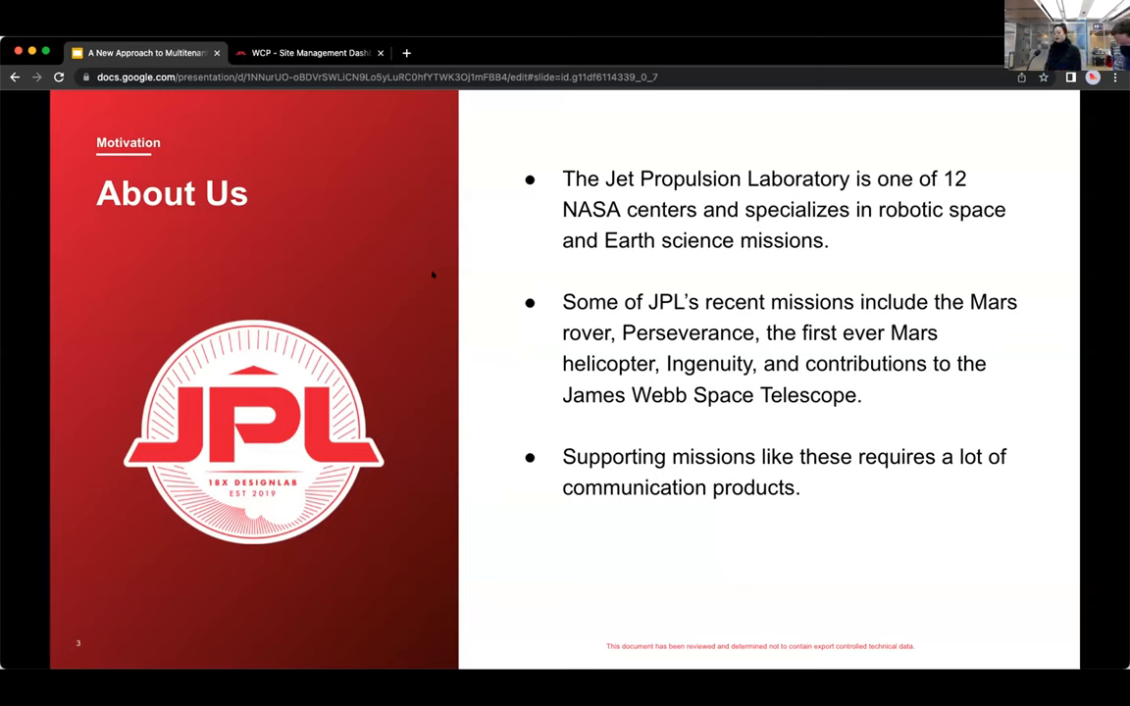
pyautogui.moveTo(819, 88)
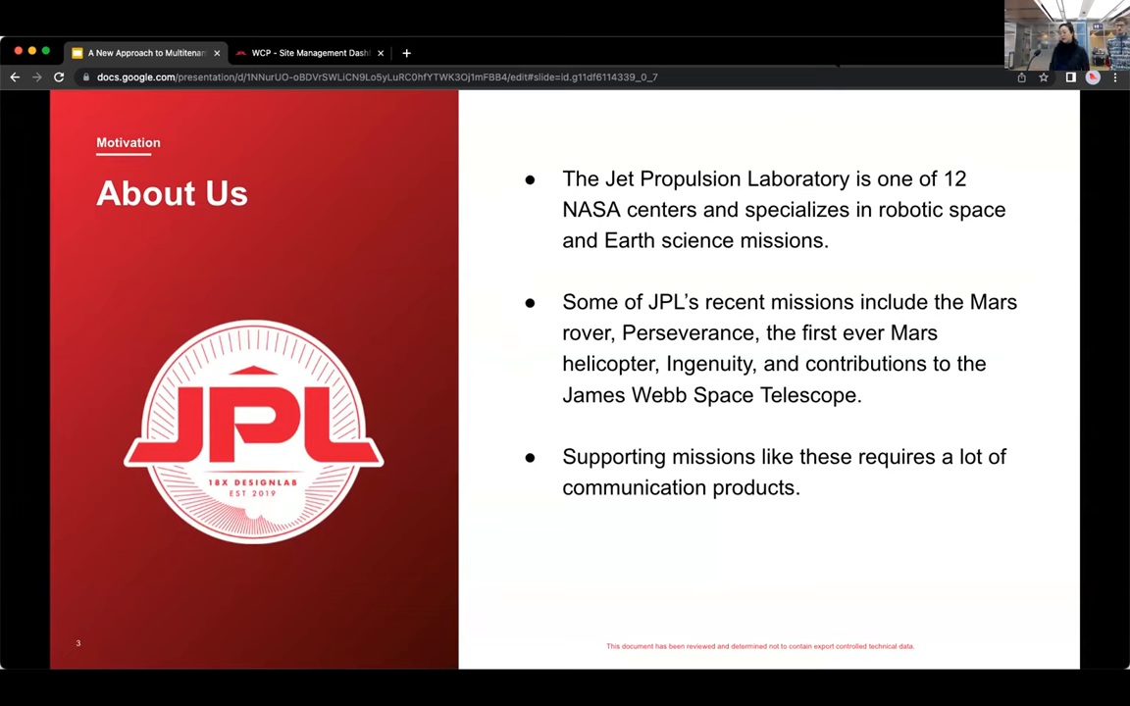
# - Advance to slide 4, 'Why we built this platform', listing four motivations
pyautogui.press('right')
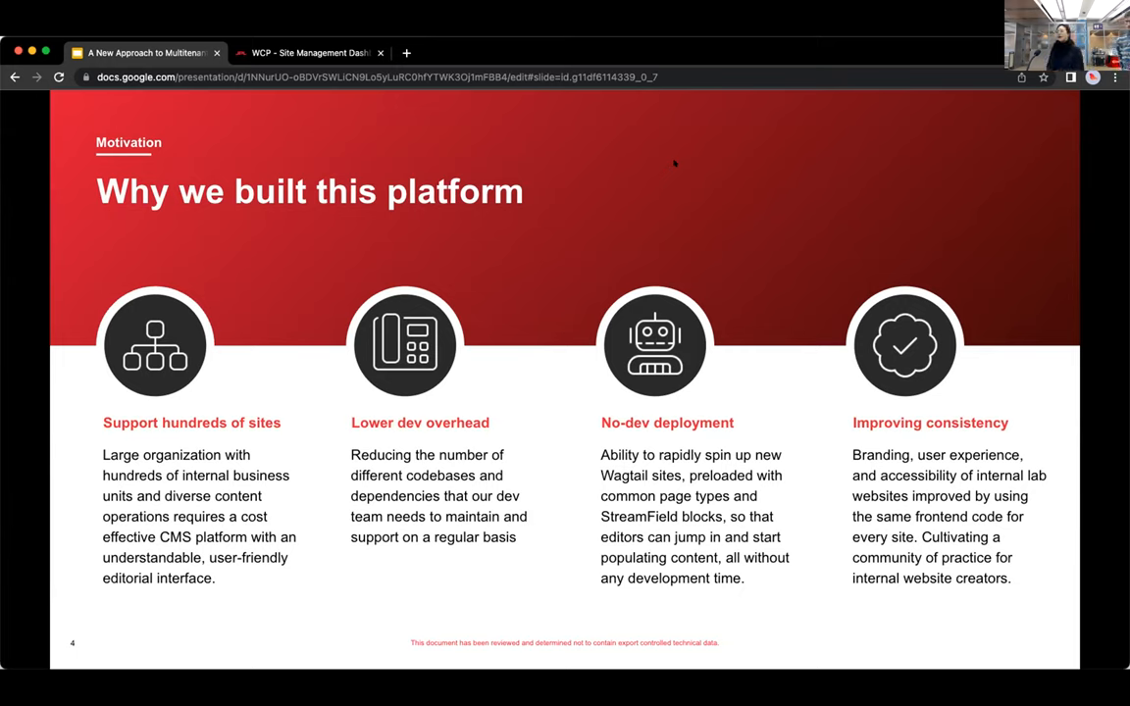
pyautogui.moveTo(662, 197)
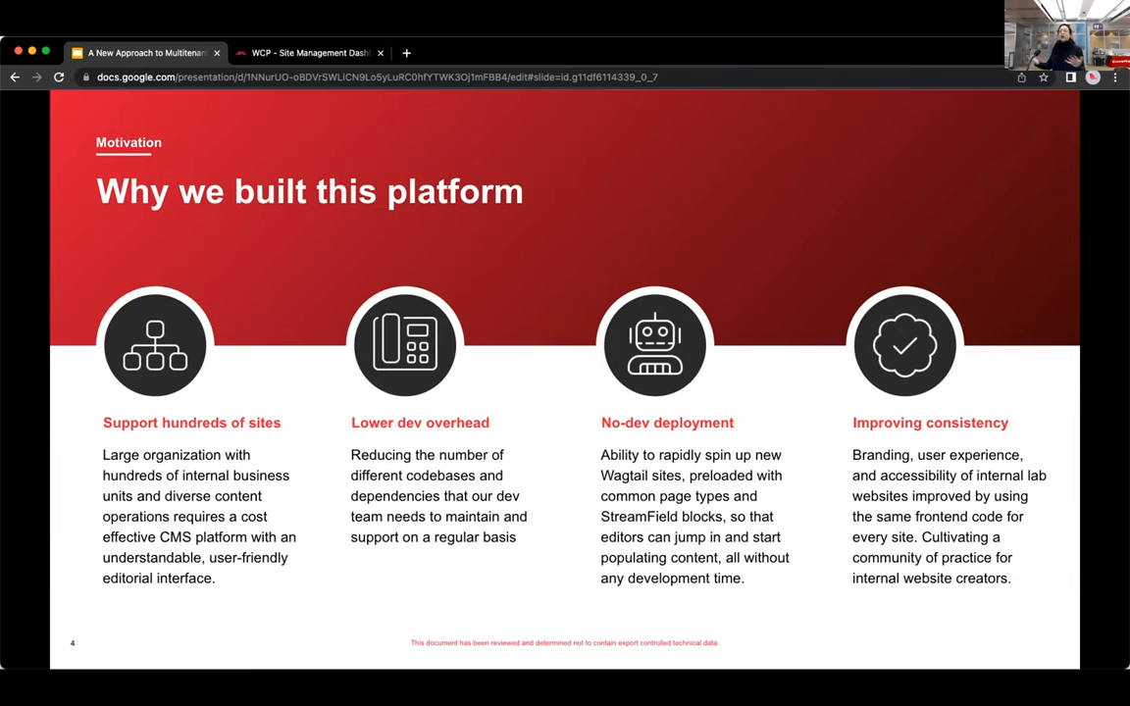
pyautogui.moveTo(450, 571)
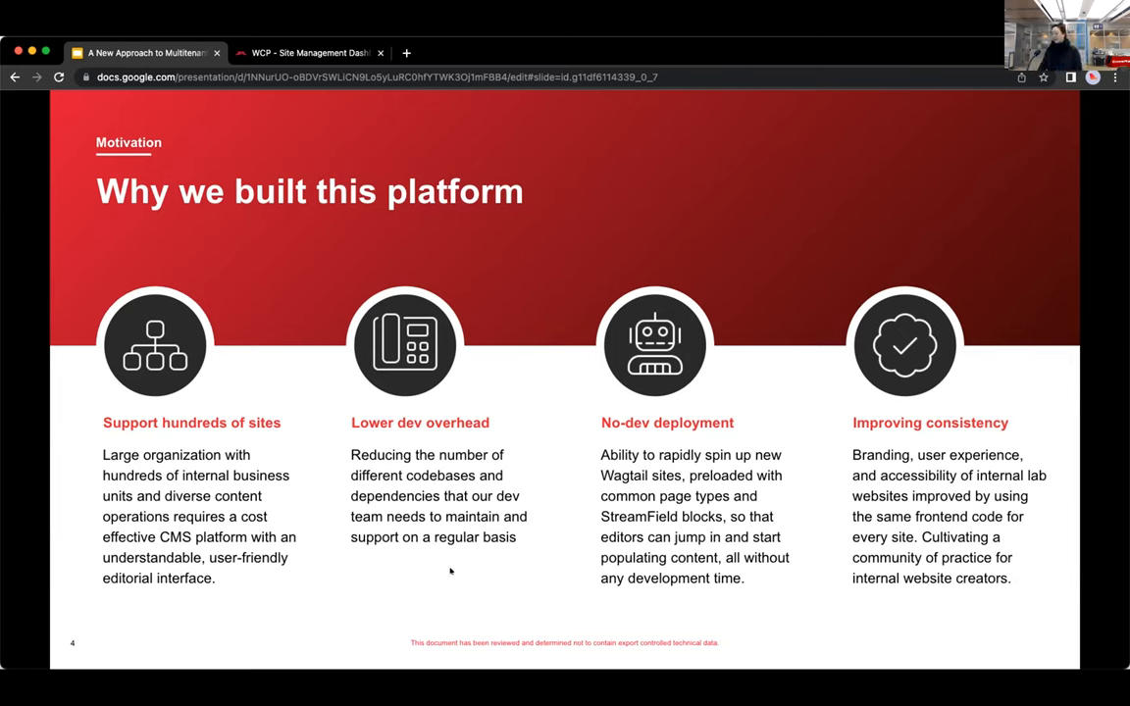
pyautogui.moveTo(441, 542)
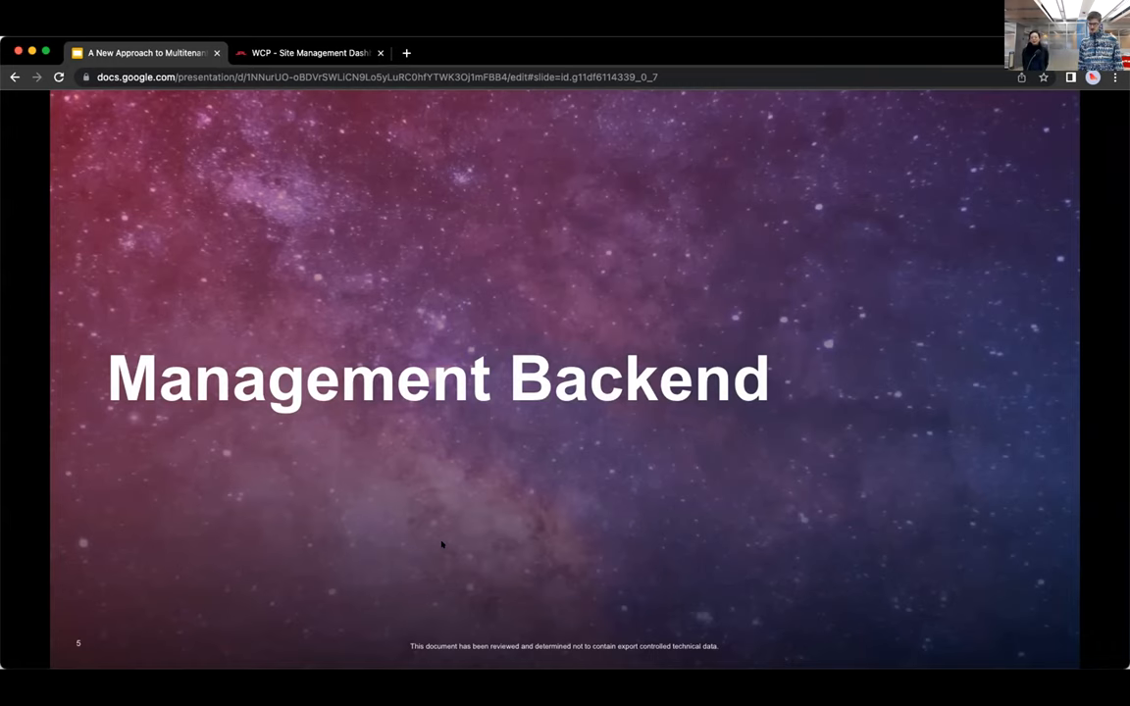
pyautogui.moveTo(616, 449)
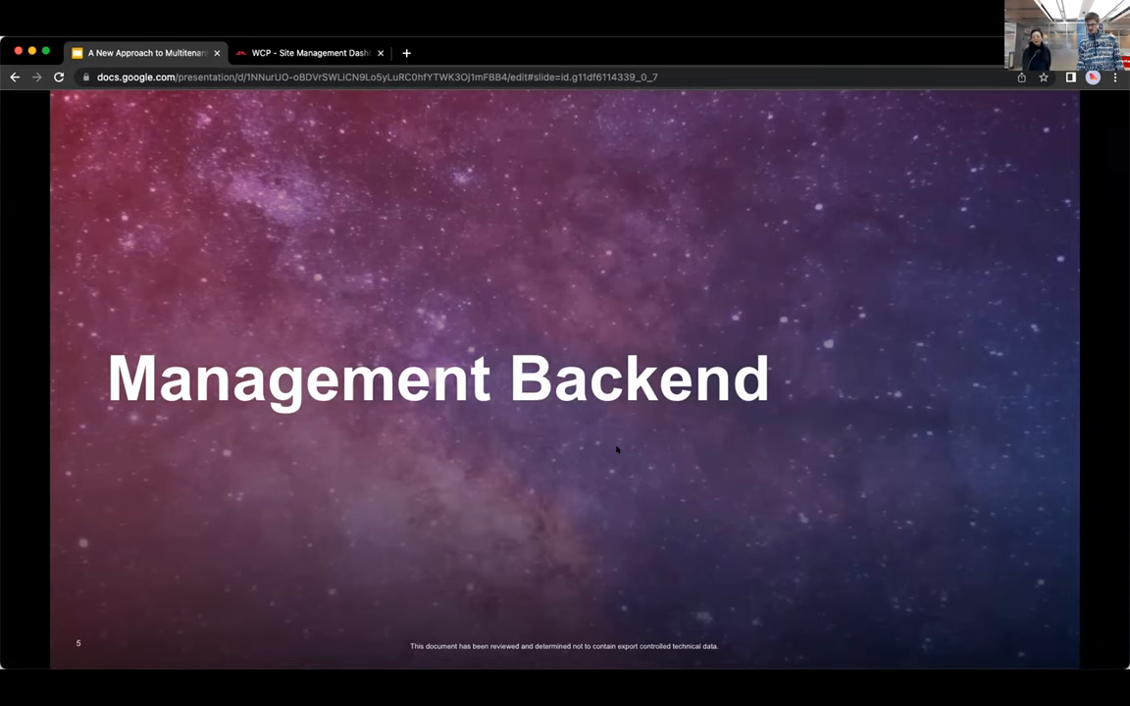
pyautogui.press('Right')
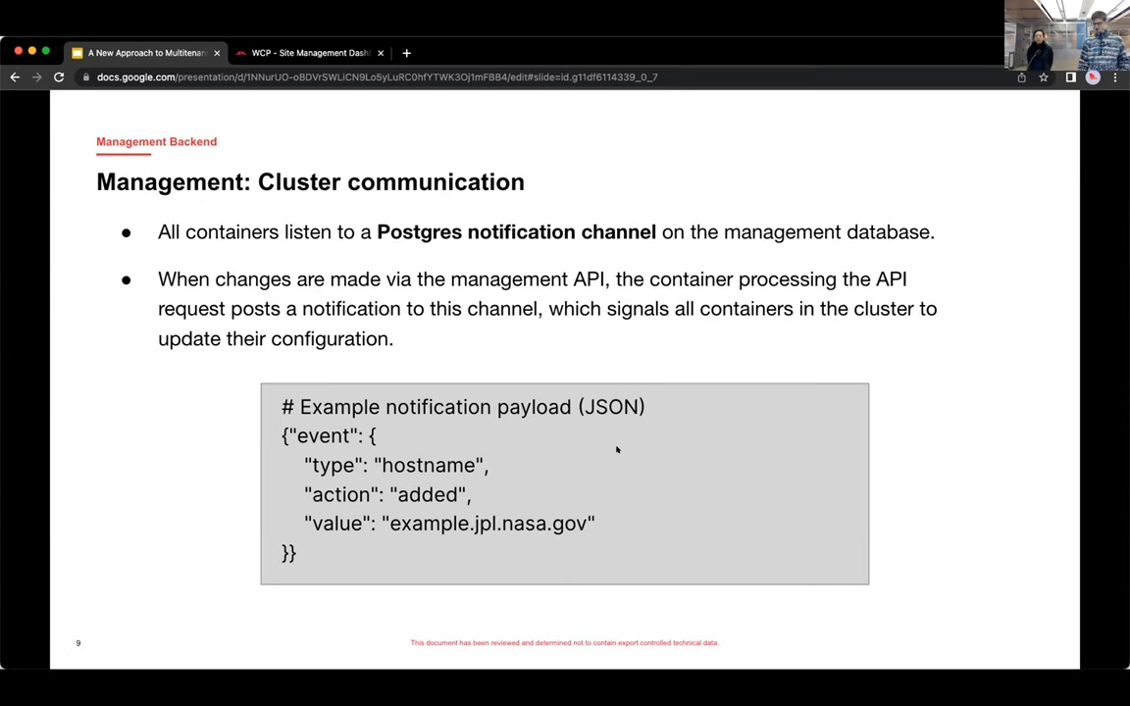
# - Advance from slide 9 to slide 10, 'Management: Dashboard Demo'
pyautogui.press('Right')
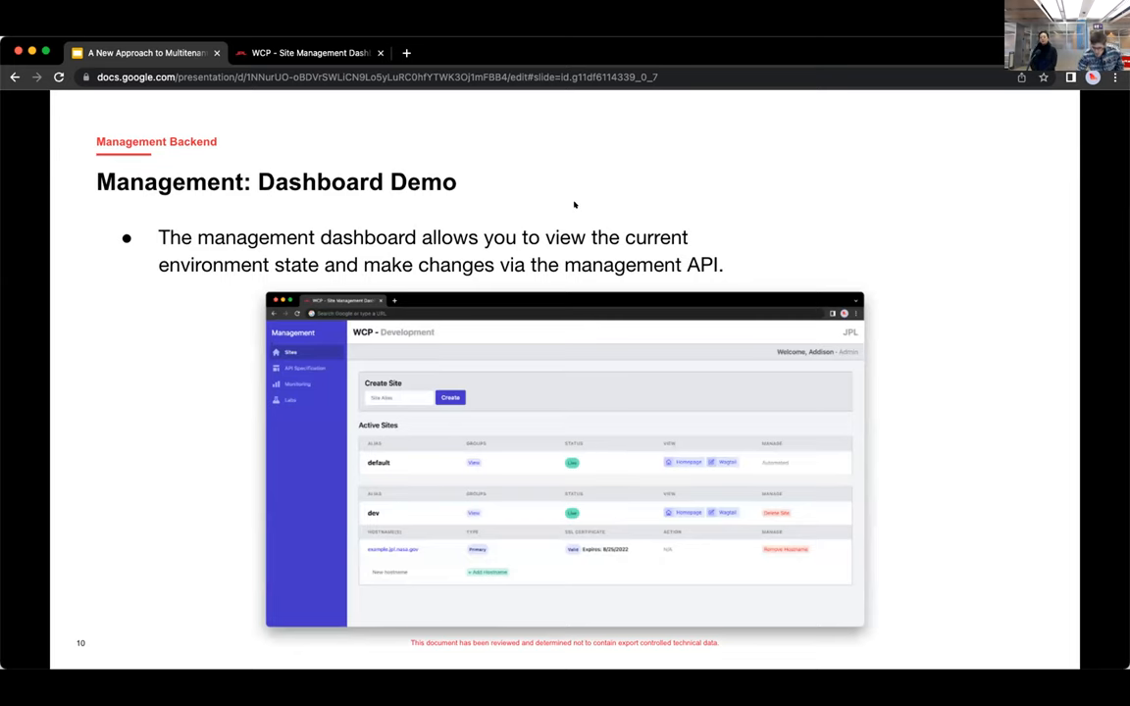
# - Switch to the live WCP dashboard tab listing the default and test sites
pyautogui.click(309, 52)
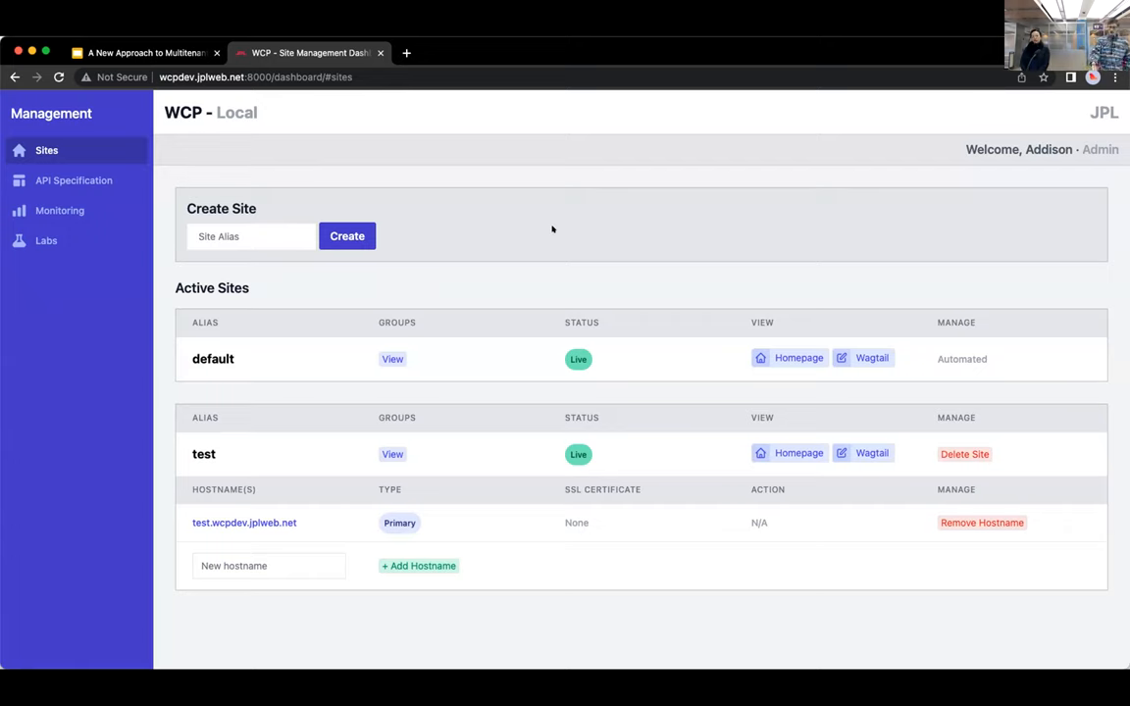
pyautogui.moveTo(342, 449)
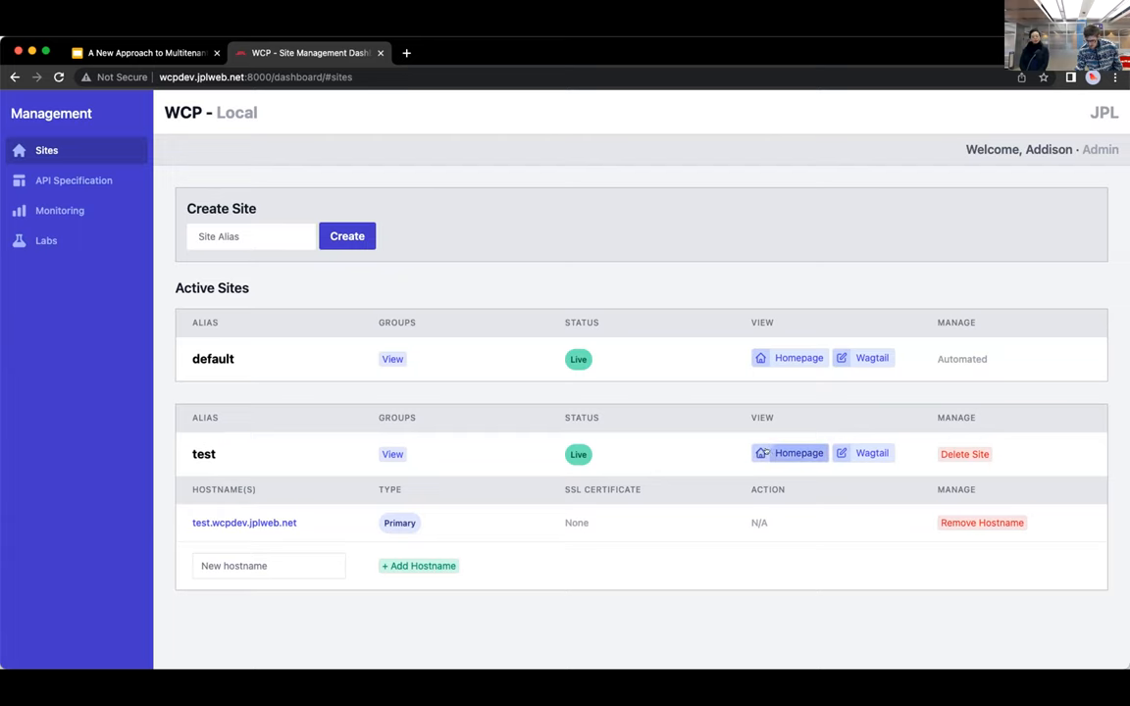
# - Open the test site's homepage and scroll through its hero image and sample cards
pyautogui.click(799, 453)
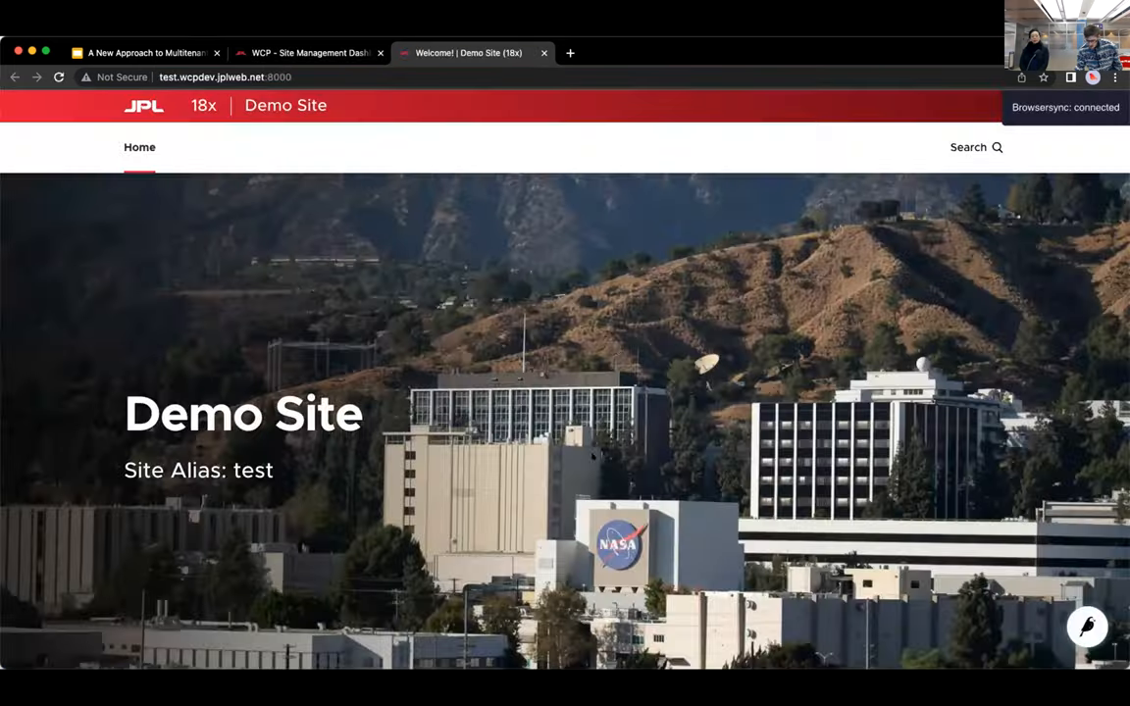
pyautogui.scroll(-3)
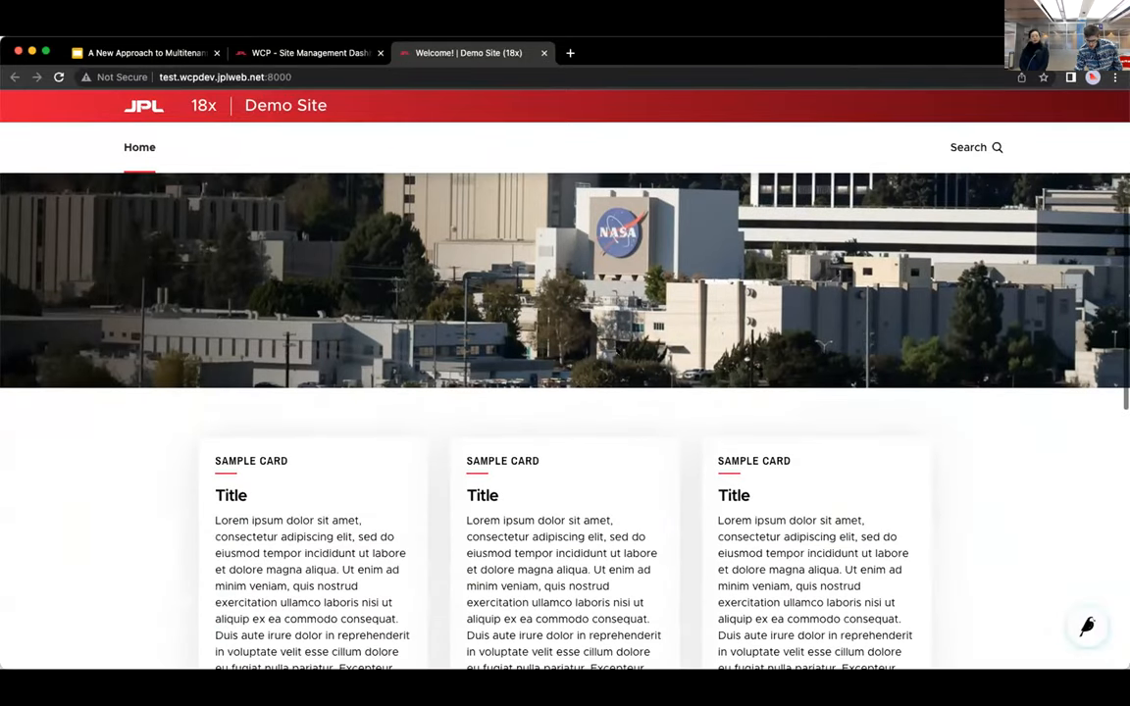
pyautogui.scroll(-3)
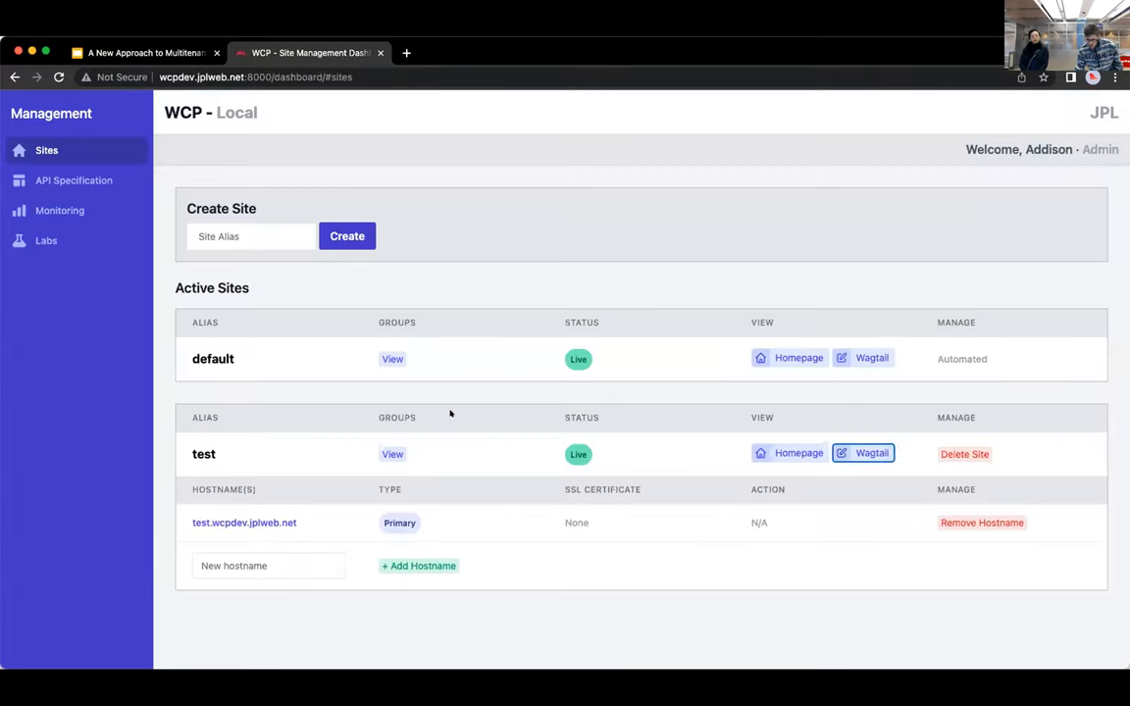
pyautogui.moveTo(278, 513)
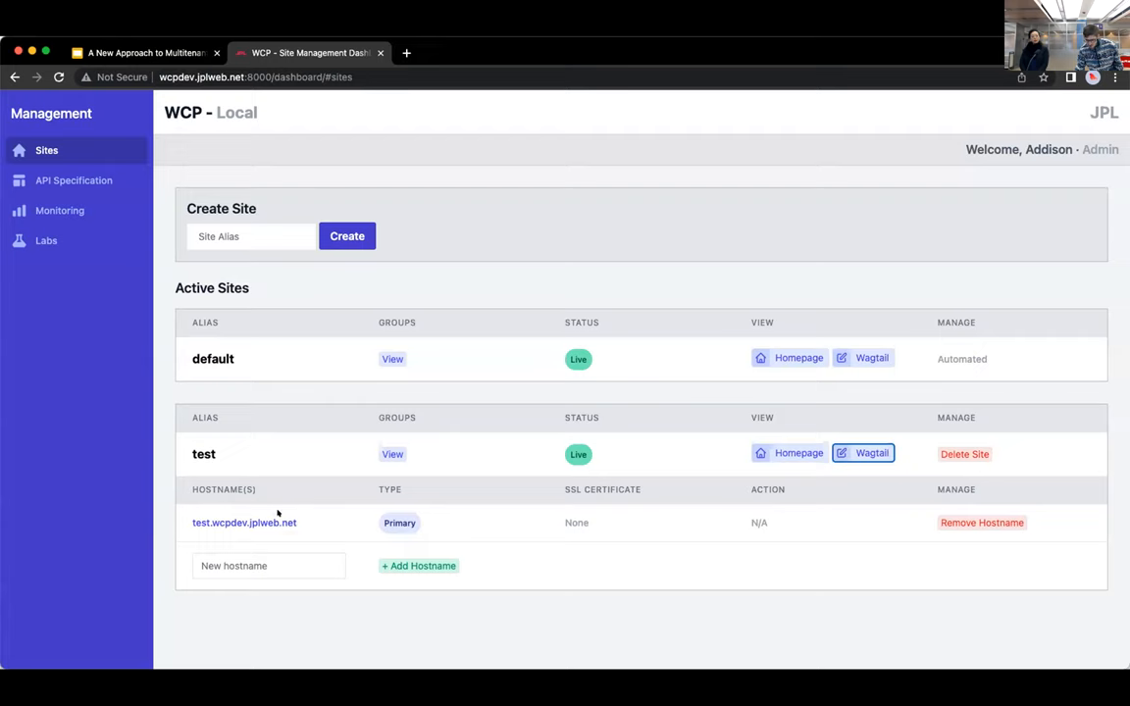
pyautogui.moveTo(245, 522)
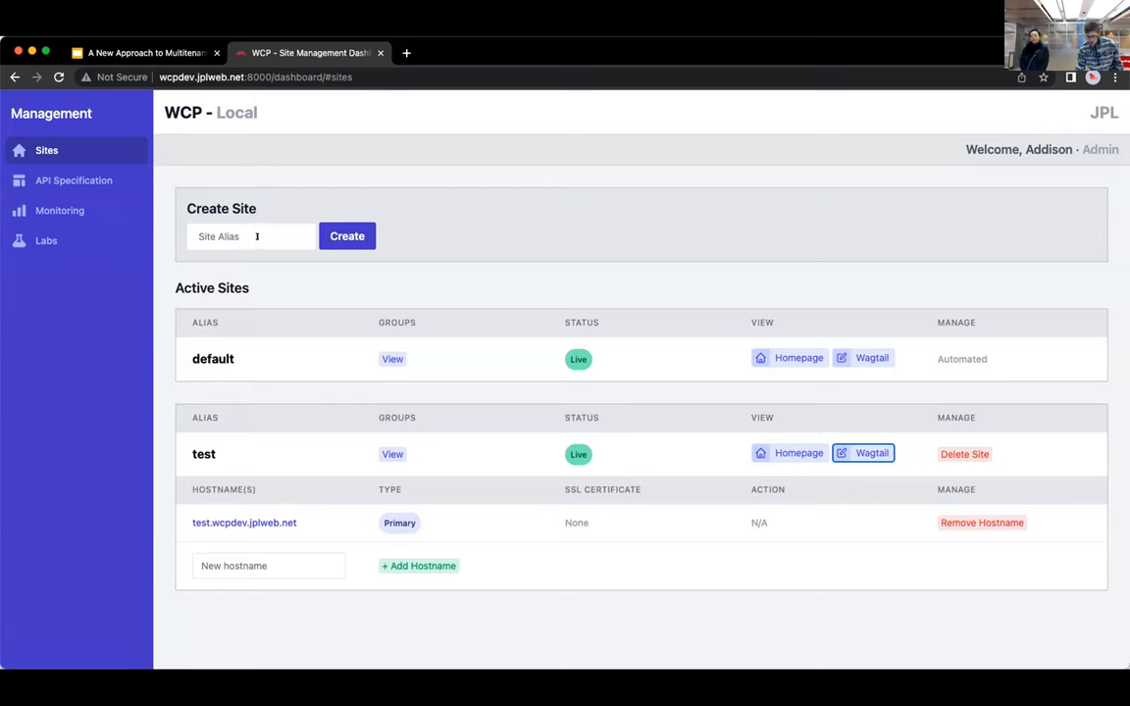
# - Create a new site with the alias 'wagtailspace'
pyautogui.click(251, 237)
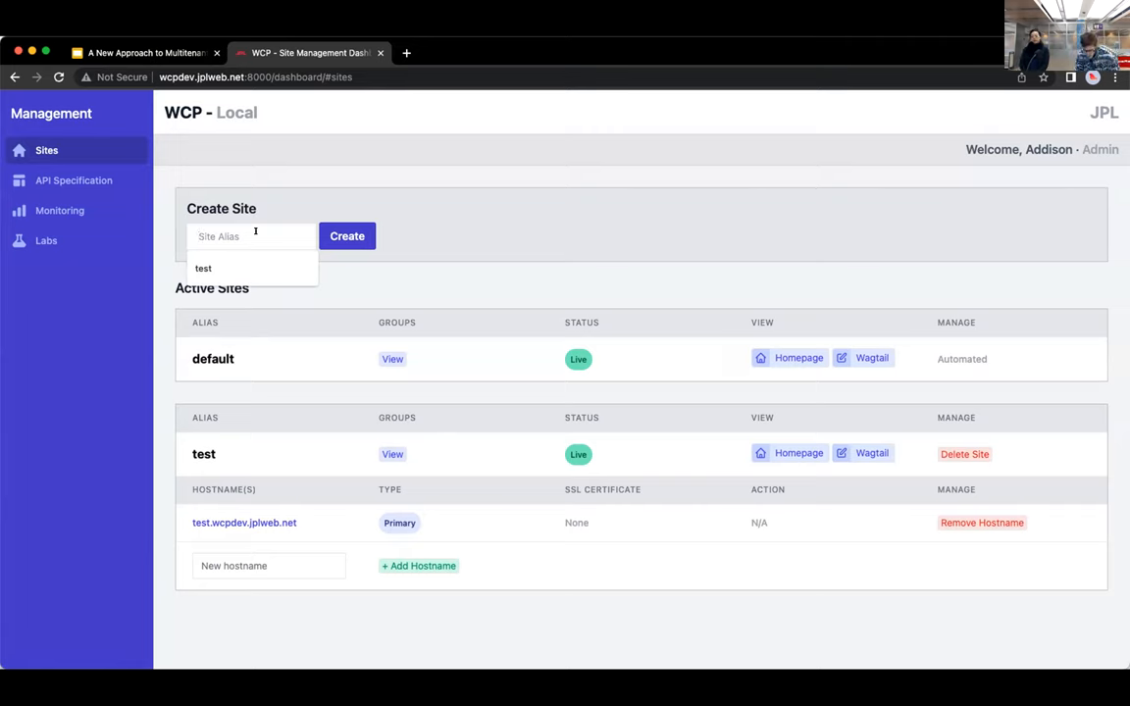
pyautogui.write('wagtailspace')
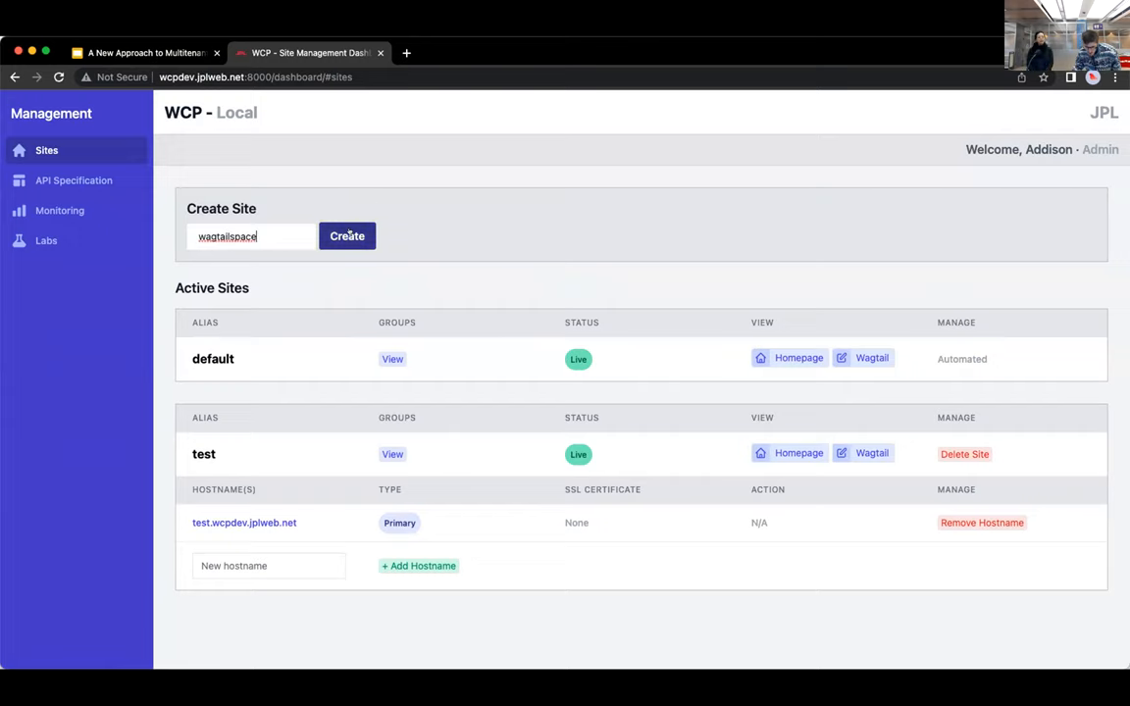
pyautogui.click(346, 235)
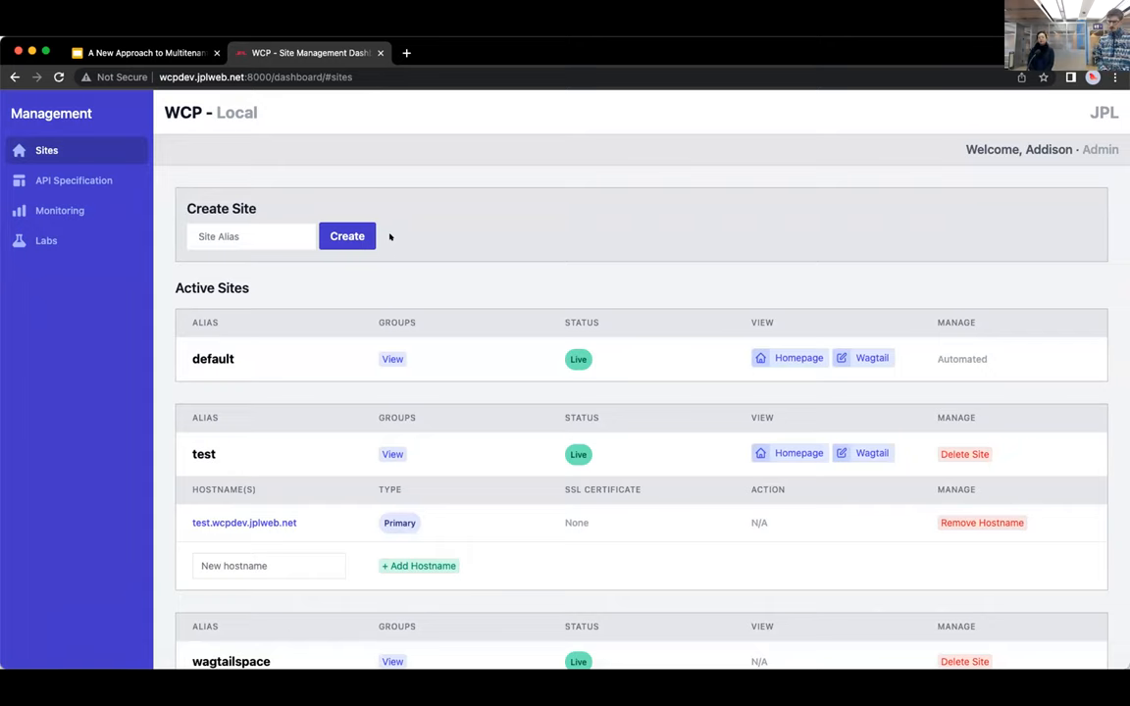
# - Add sample.wcpdev.jplweb.net as the wagtailspace site's hostname
pyautogui.scroll(-3)
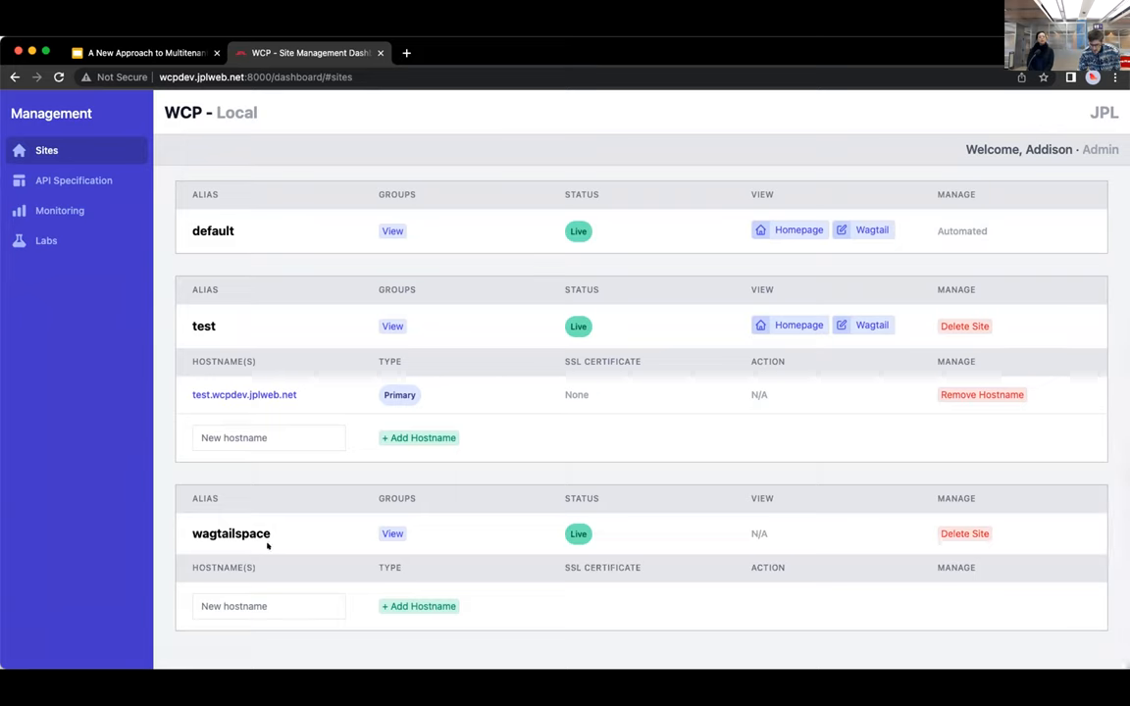
pyautogui.click(269, 605)
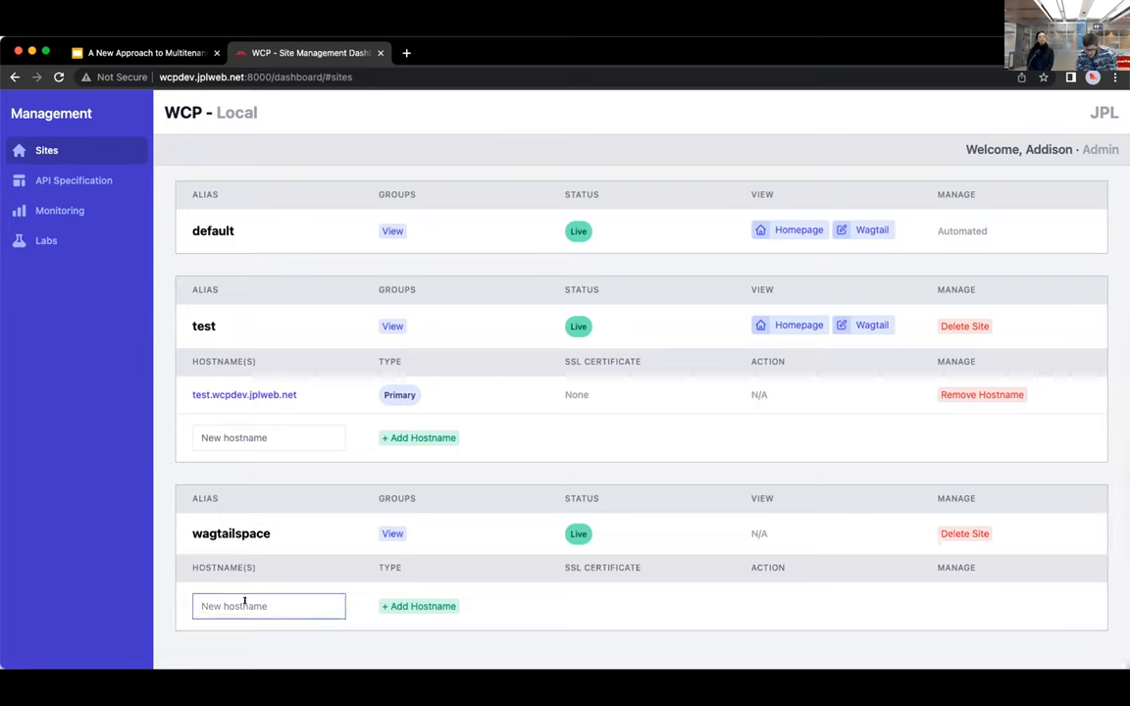
pyautogui.click(269, 605)
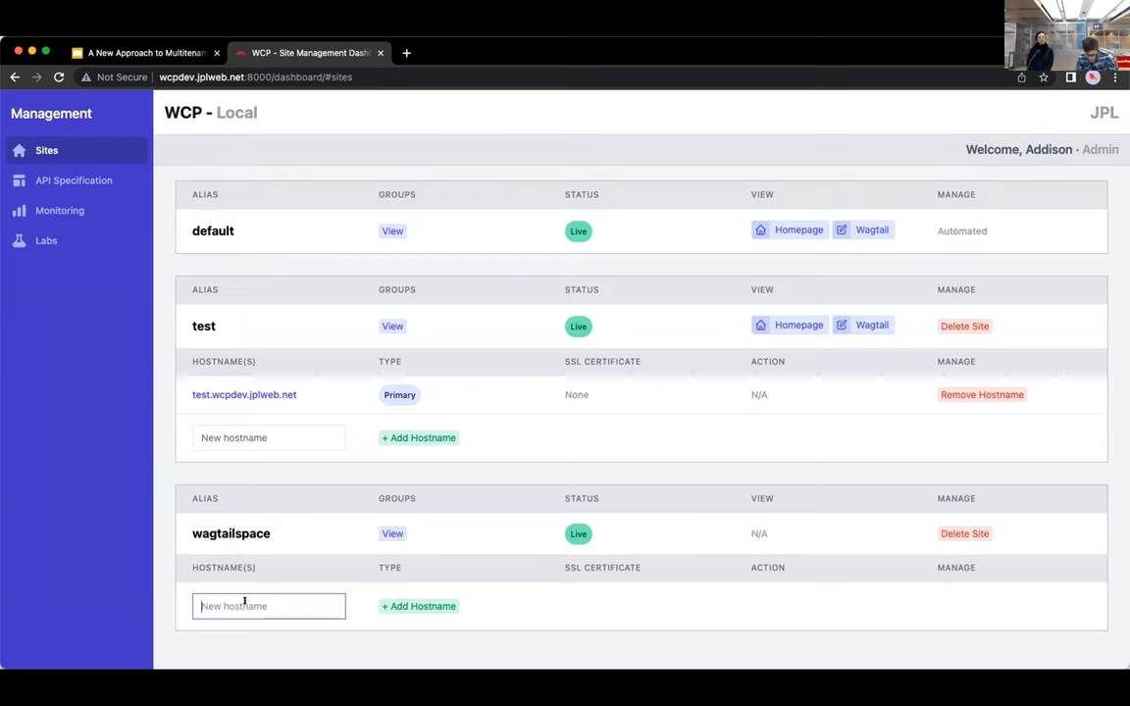
pyautogui.write('sample.wcpdev')
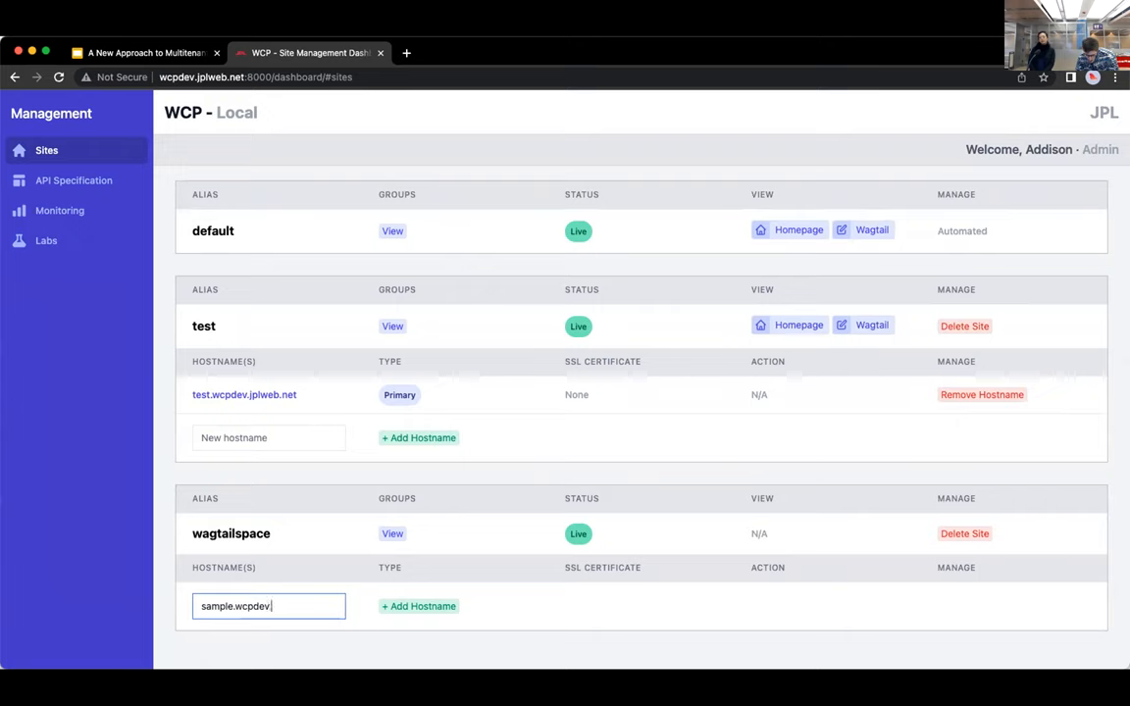
pyautogui.write('.jplweb.net')
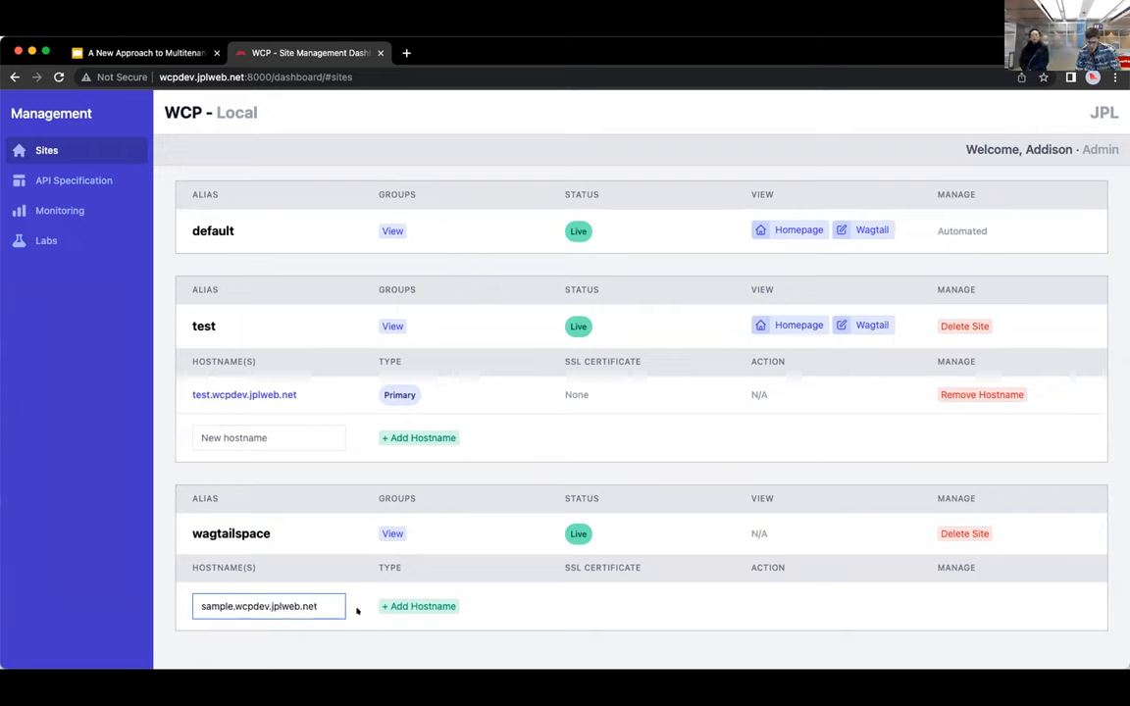
pyautogui.moveTo(373, 602)
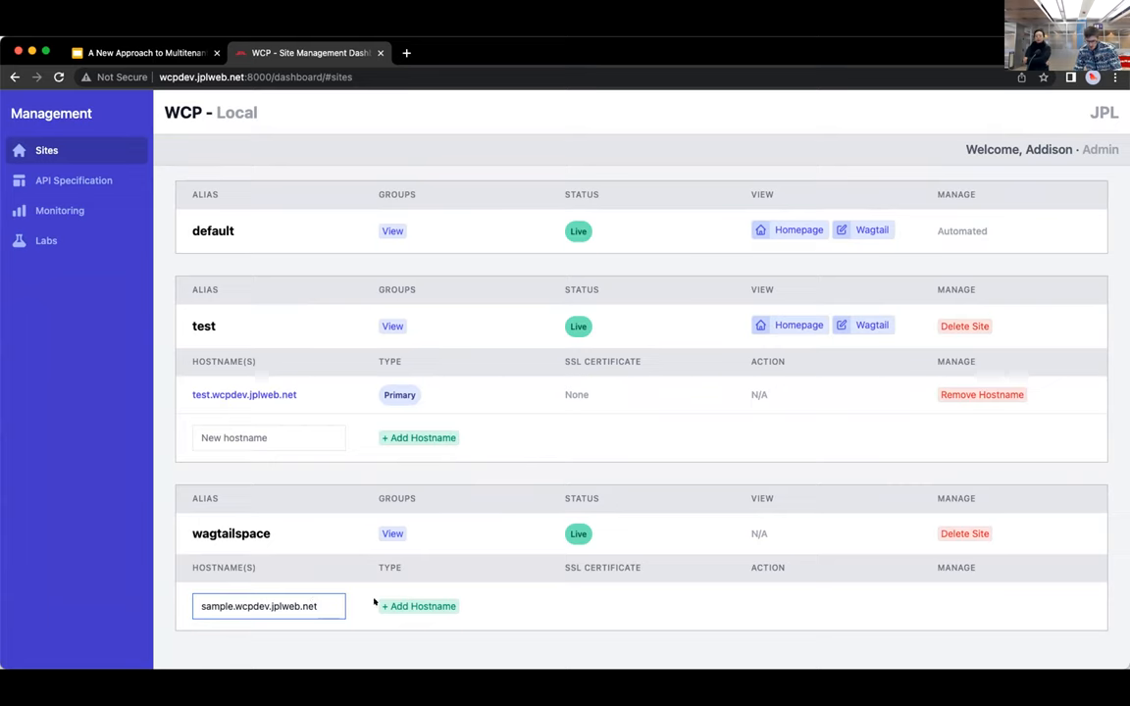
pyautogui.click(418, 606)
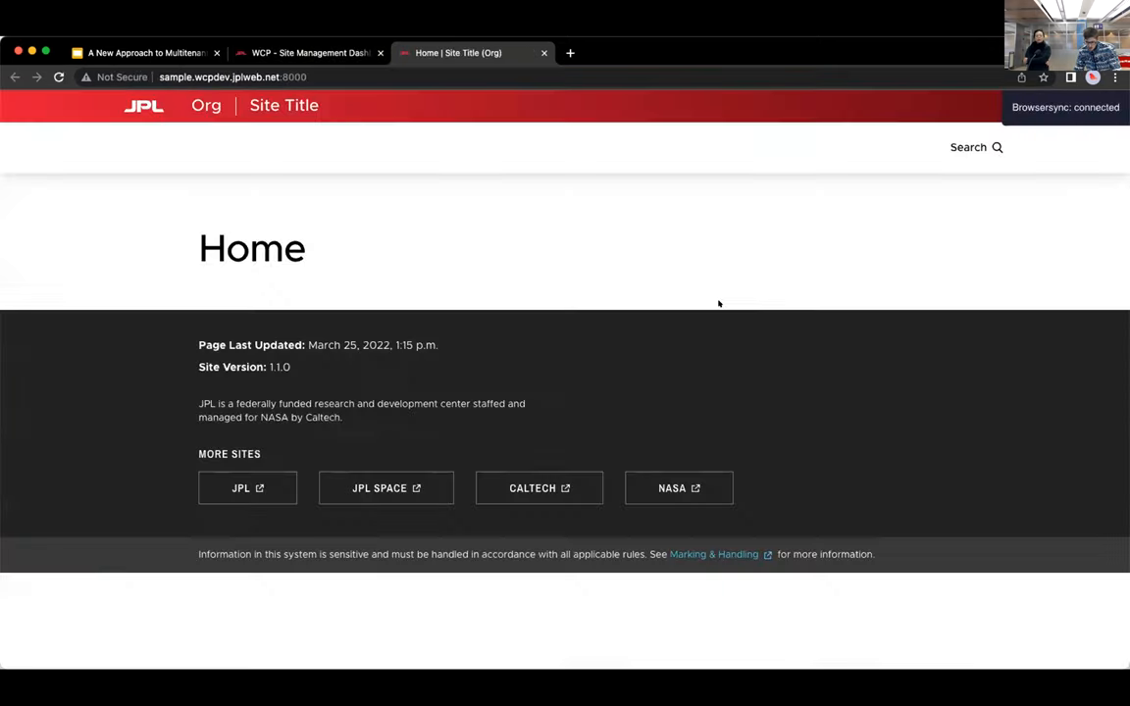
pyautogui.moveTo(495, 184)
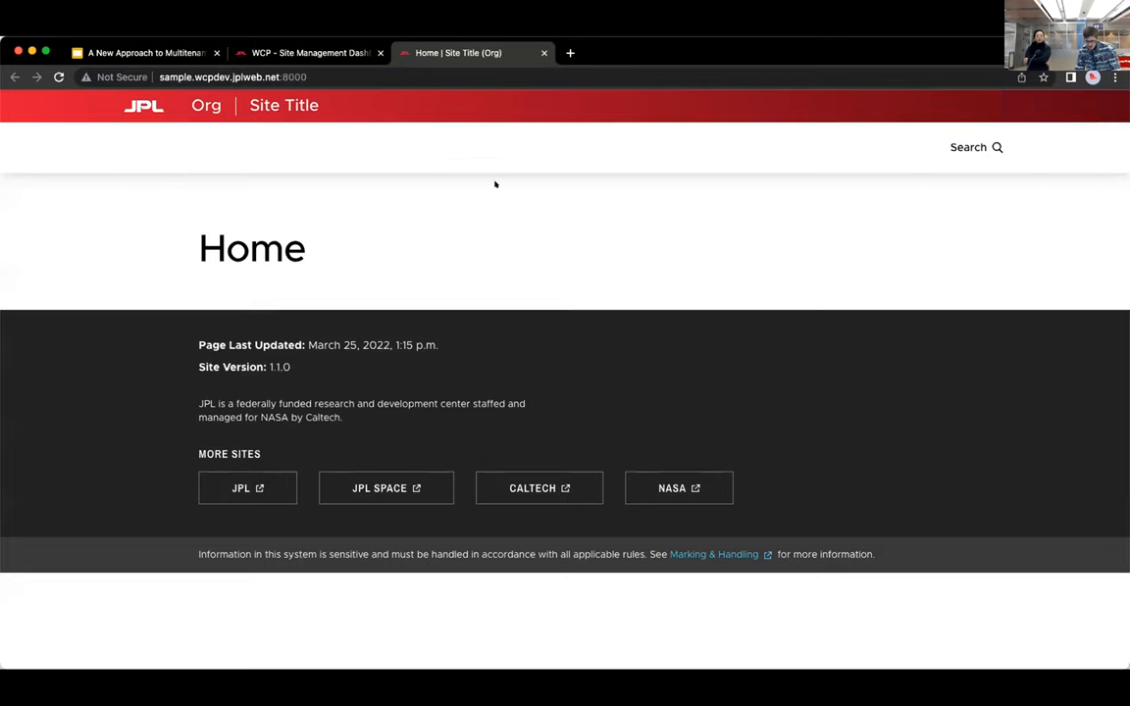
# - Check that wagtailspace's Wagtail admin and the test site's homepage load
pyautogui.click(309, 53)
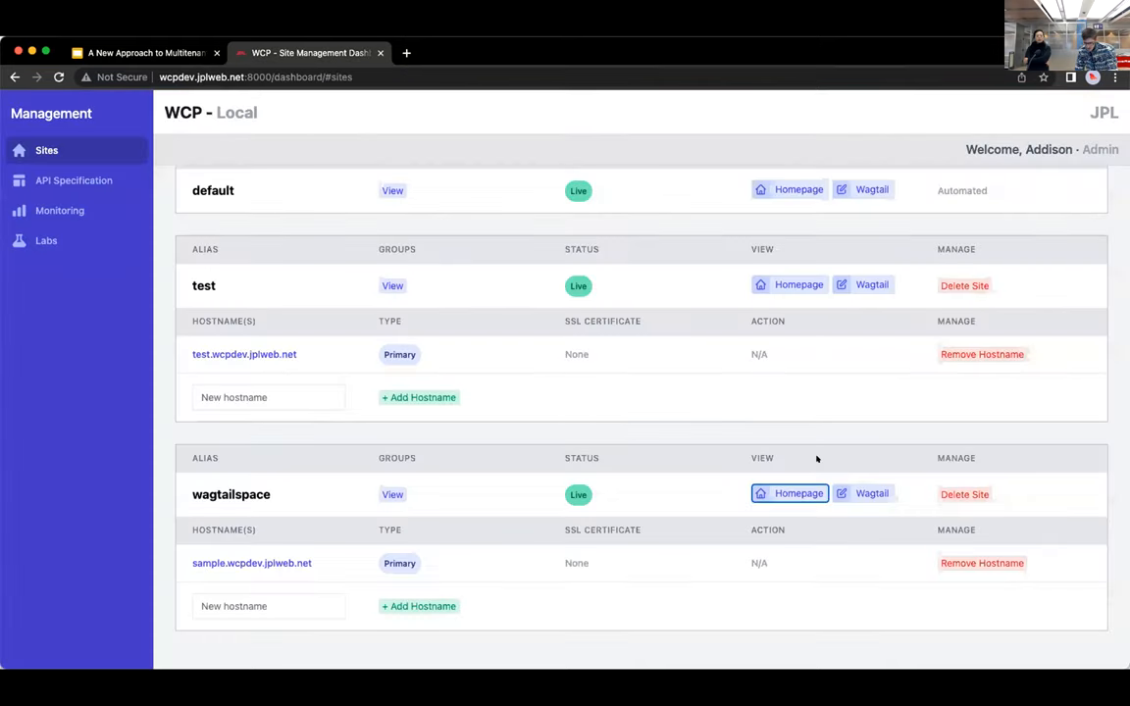
pyautogui.click(789, 494)
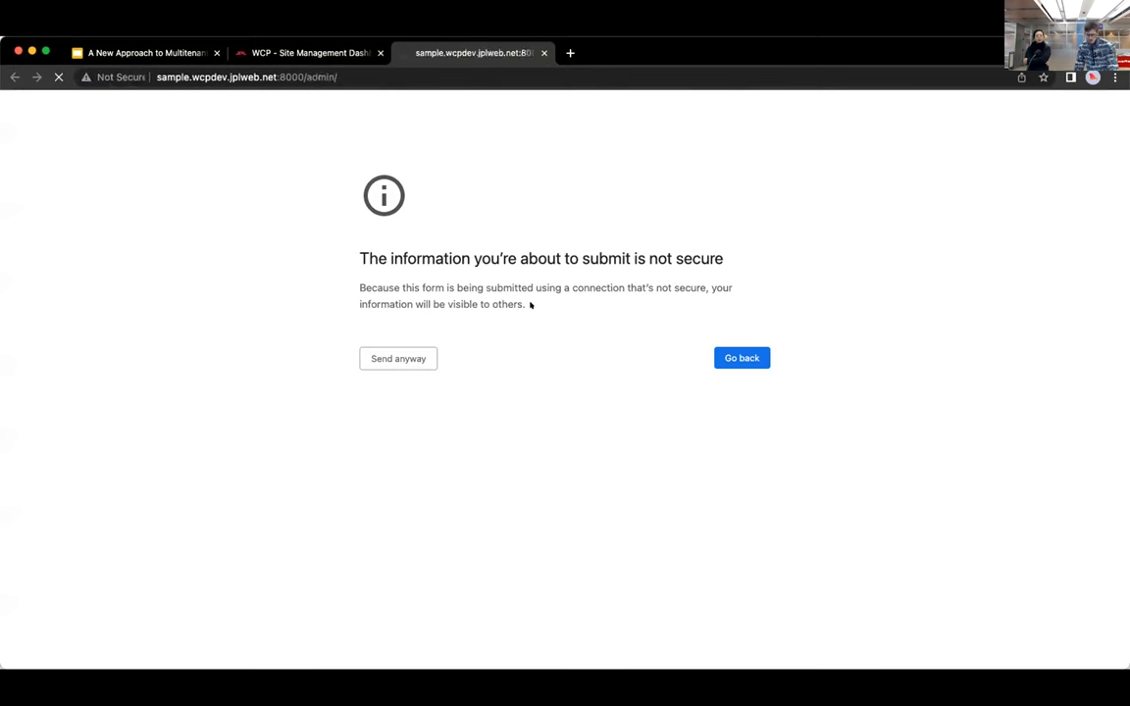
pyautogui.click(399, 358)
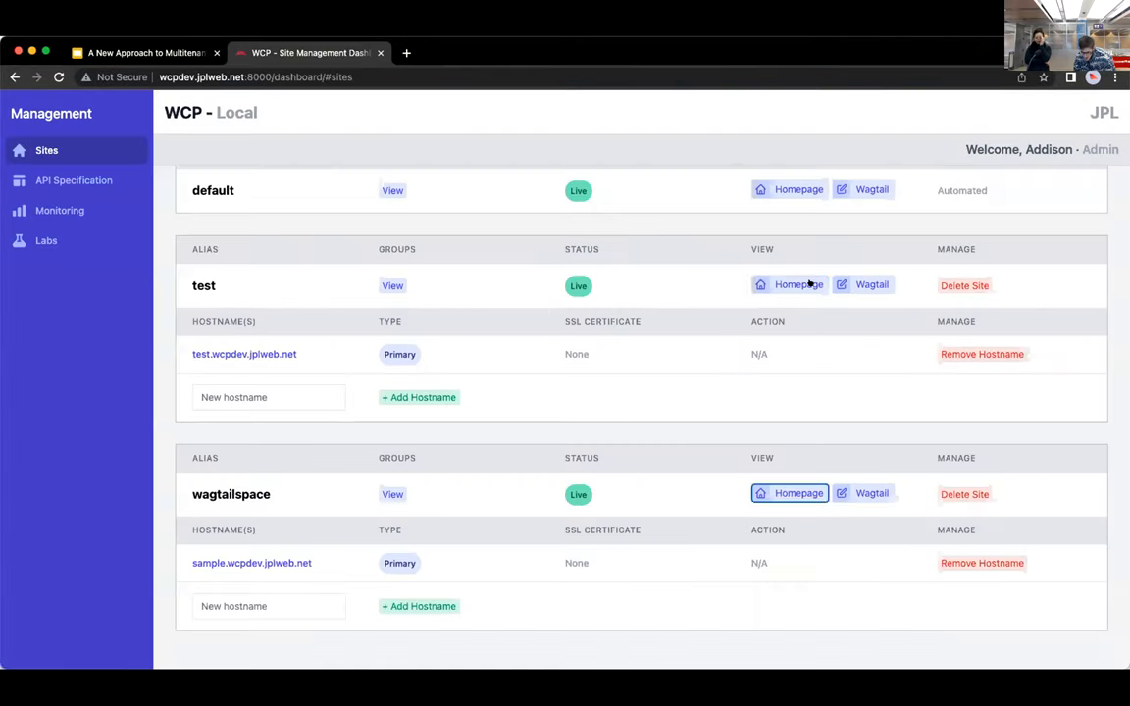
pyautogui.click(788, 285)
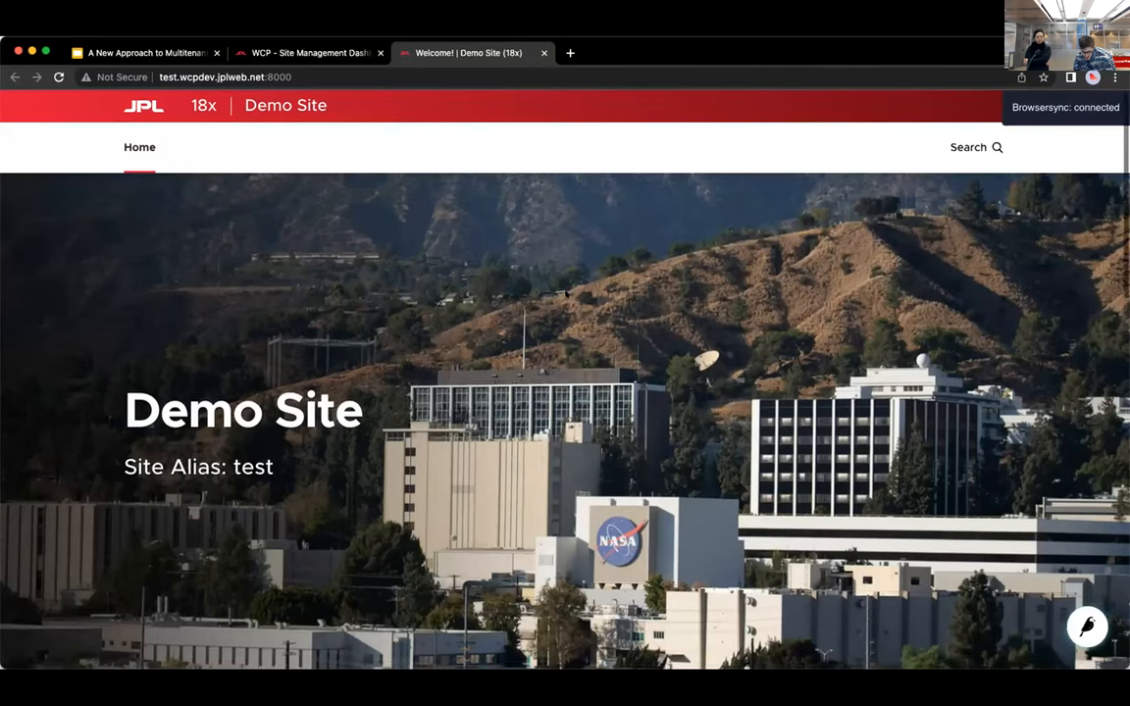
pyautogui.scroll(-3)
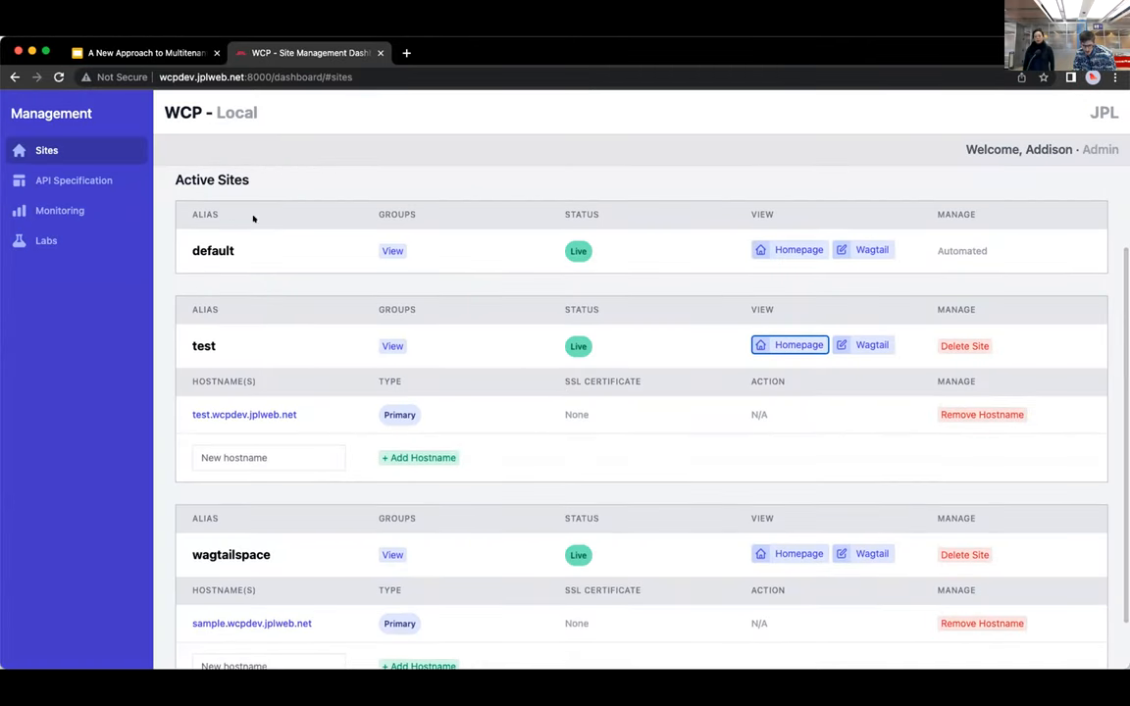
# - View the API Specification's Advanced monitoring statistics, then return to the slides
pyautogui.click(144, 52)
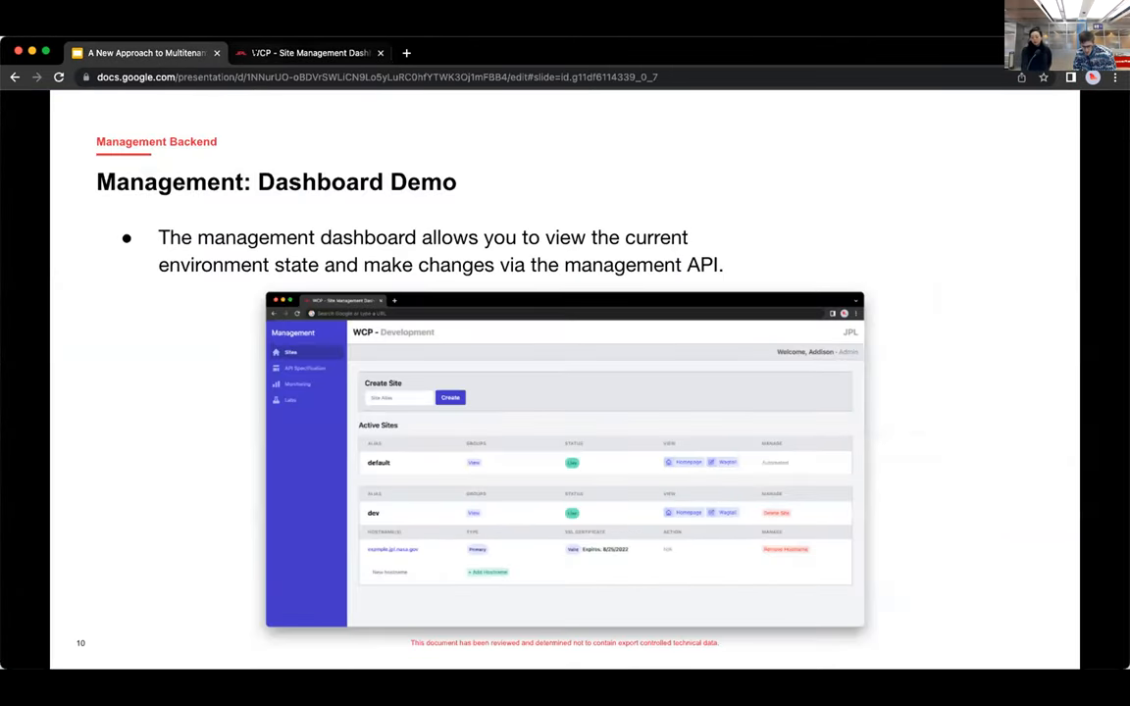
pyautogui.click(309, 52)
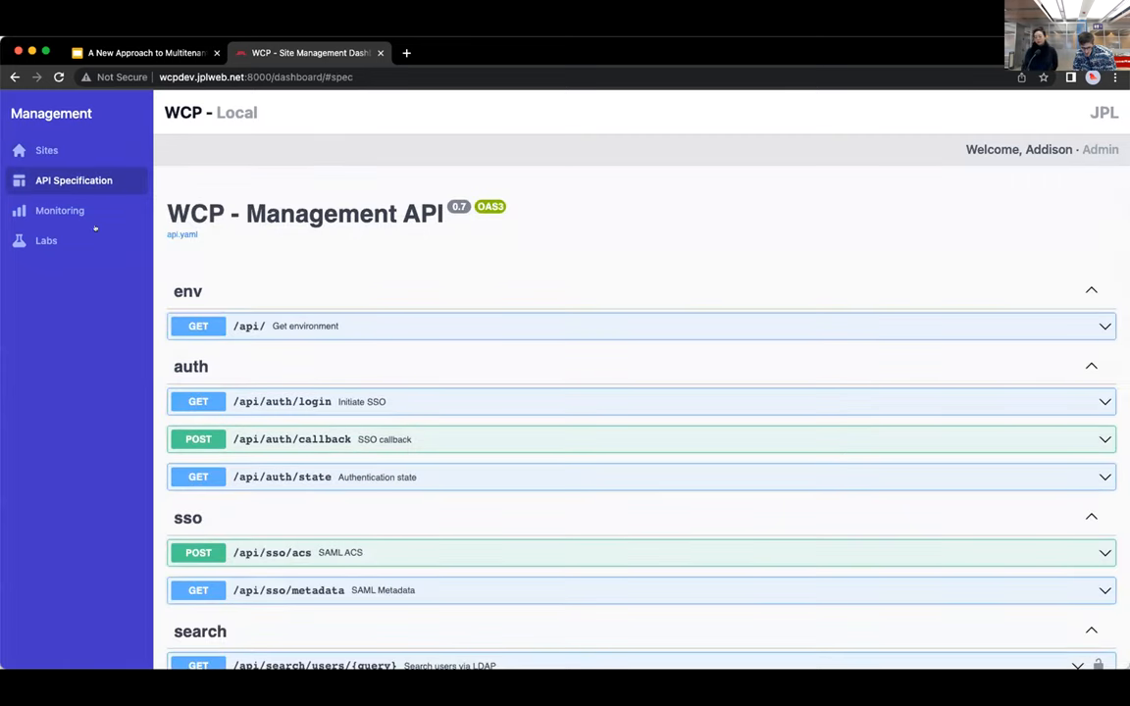
pyautogui.click(59, 210)
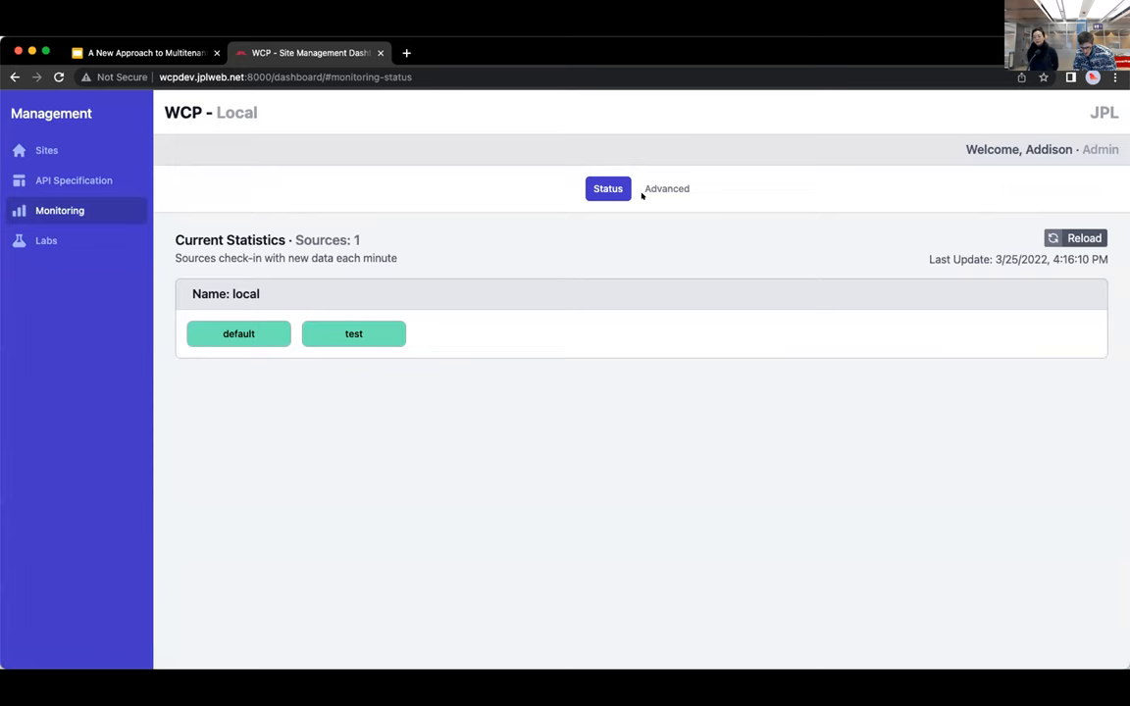
pyautogui.click(666, 188)
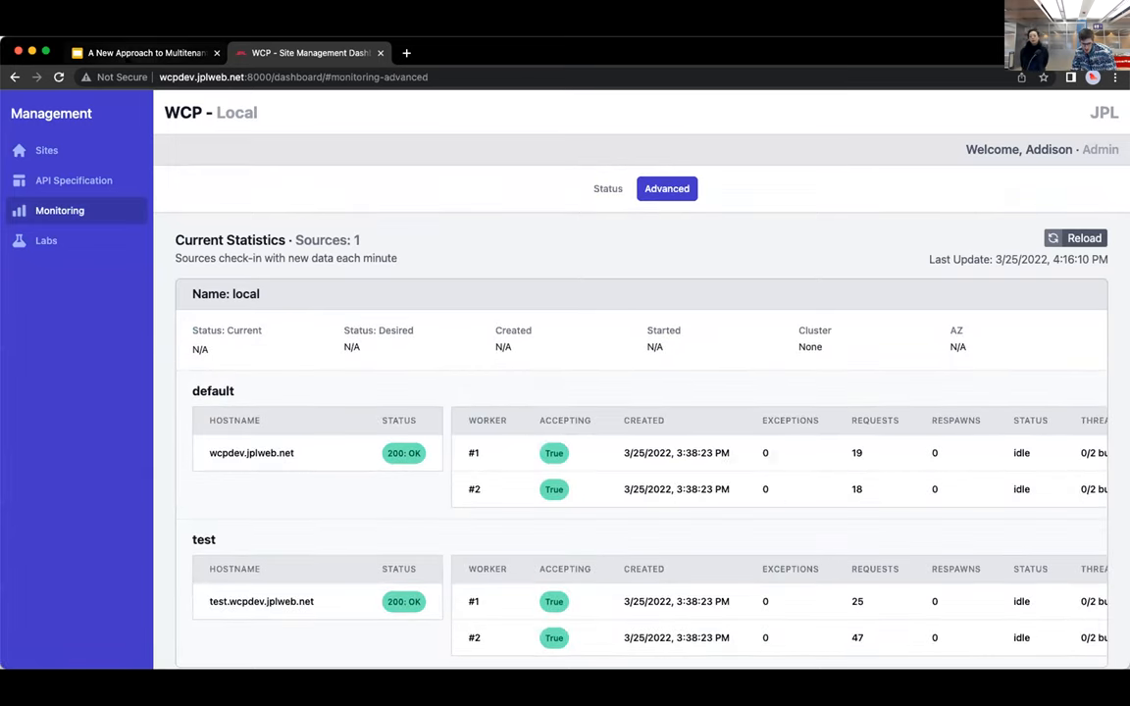
pyautogui.click(142, 53)
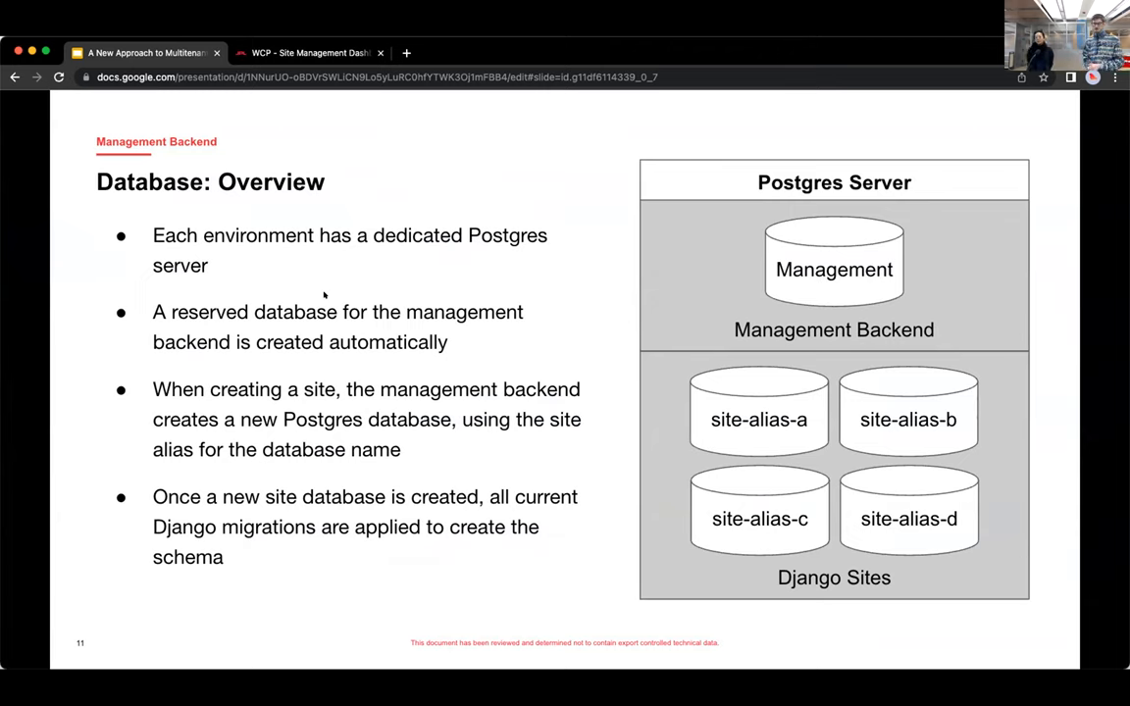
pyautogui.press('right')
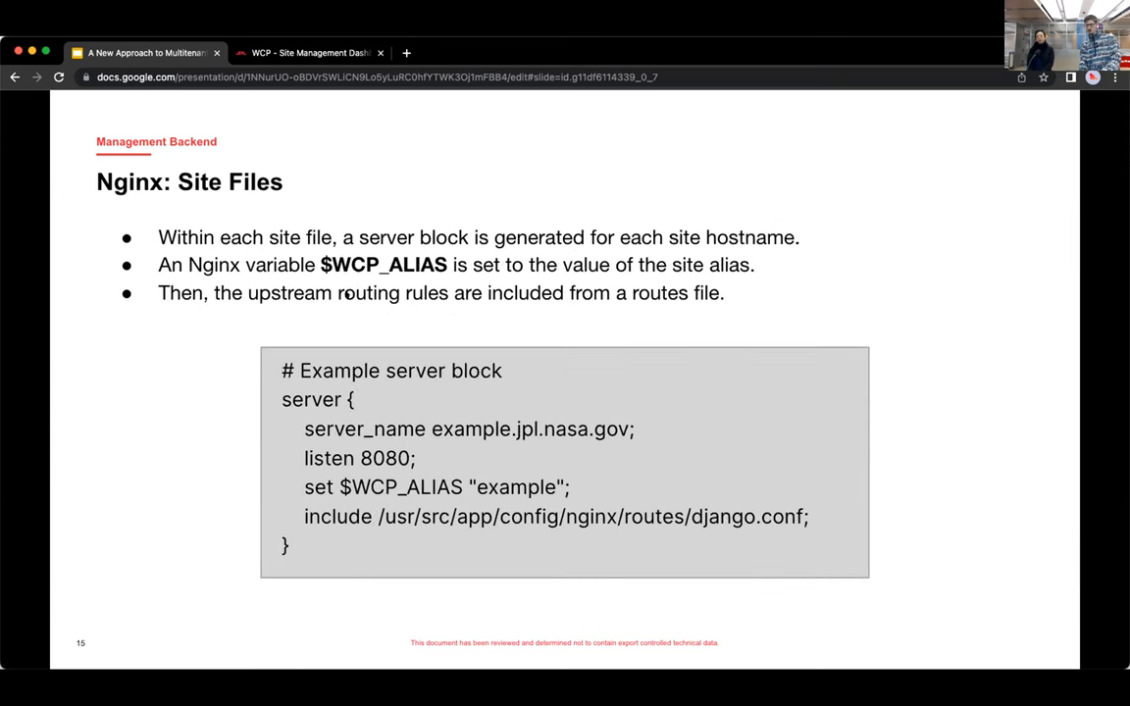
# - Advance to slide 18, the uWSGI vassal config for site alias 'example'
pyautogui.press('right')
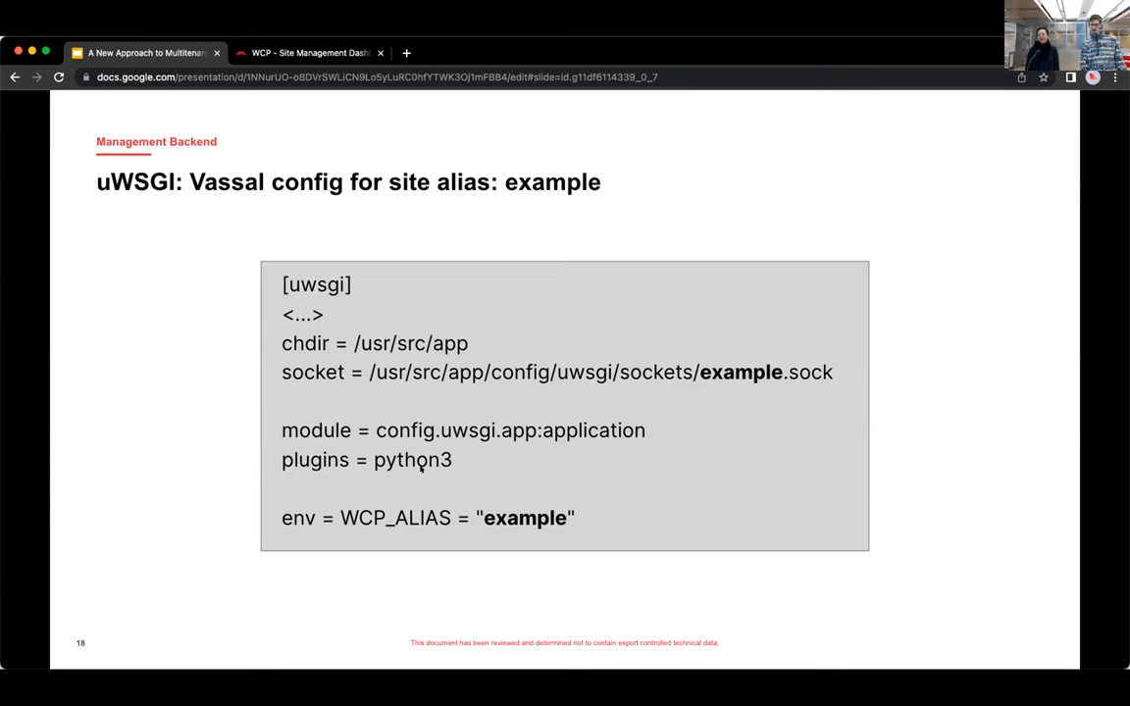
# - Advance past the Developer Experience section to slide 27, 'Where we're headed'
pyautogui.press('Right')
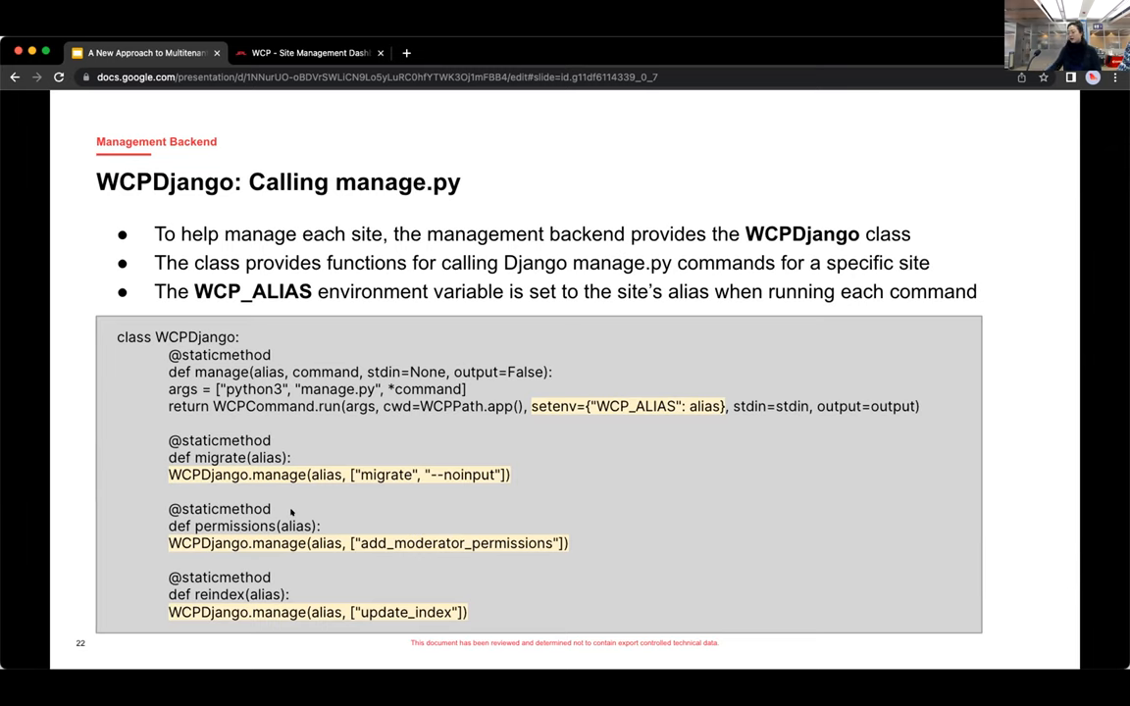
pyautogui.press('Right')
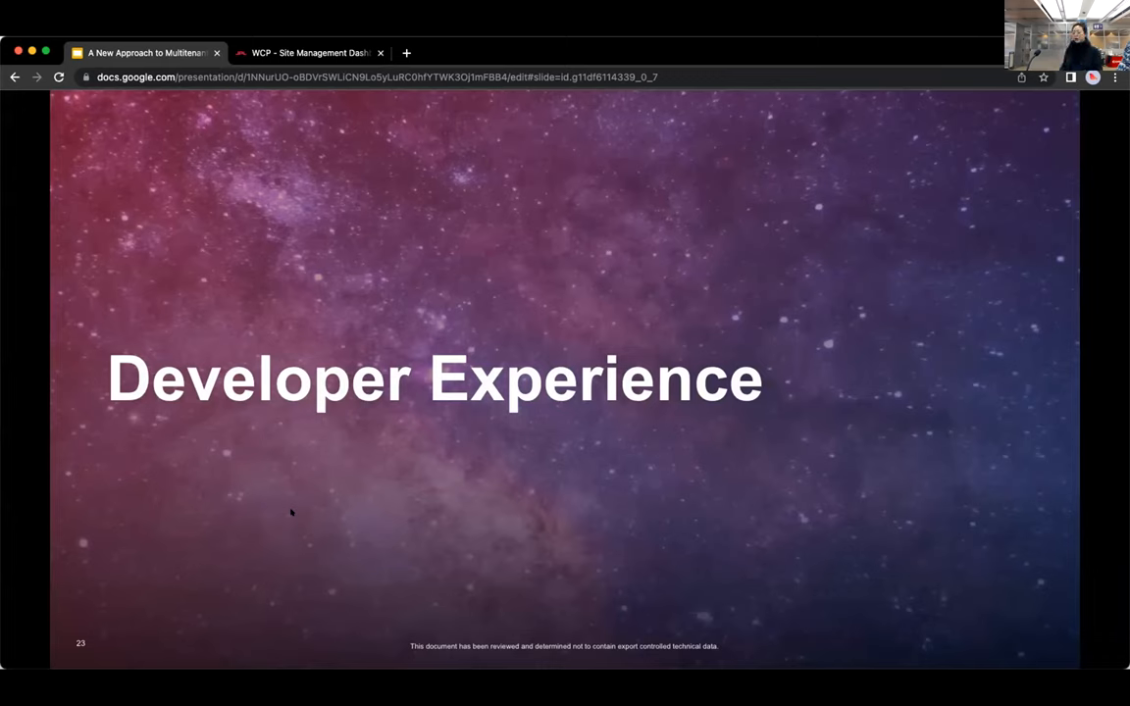
pyautogui.press('Right')
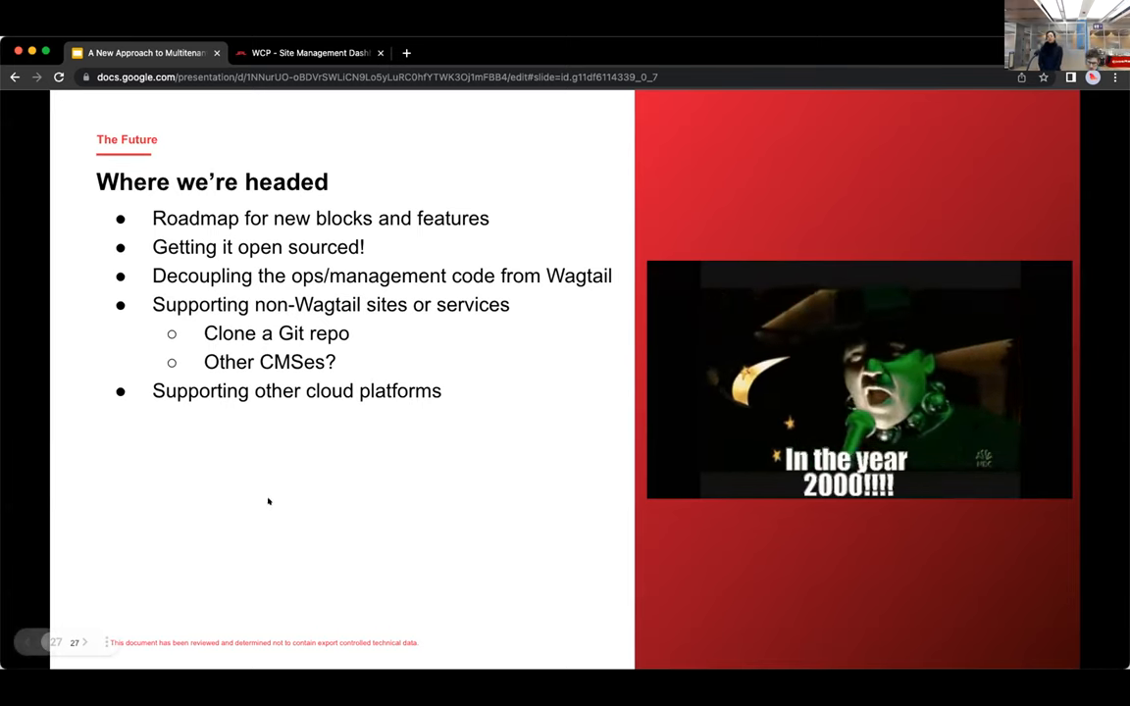
# - Open a new tab and go to github.jpl.nasa.gov/18x/WCP-Manager
pyautogui.click(406, 53)
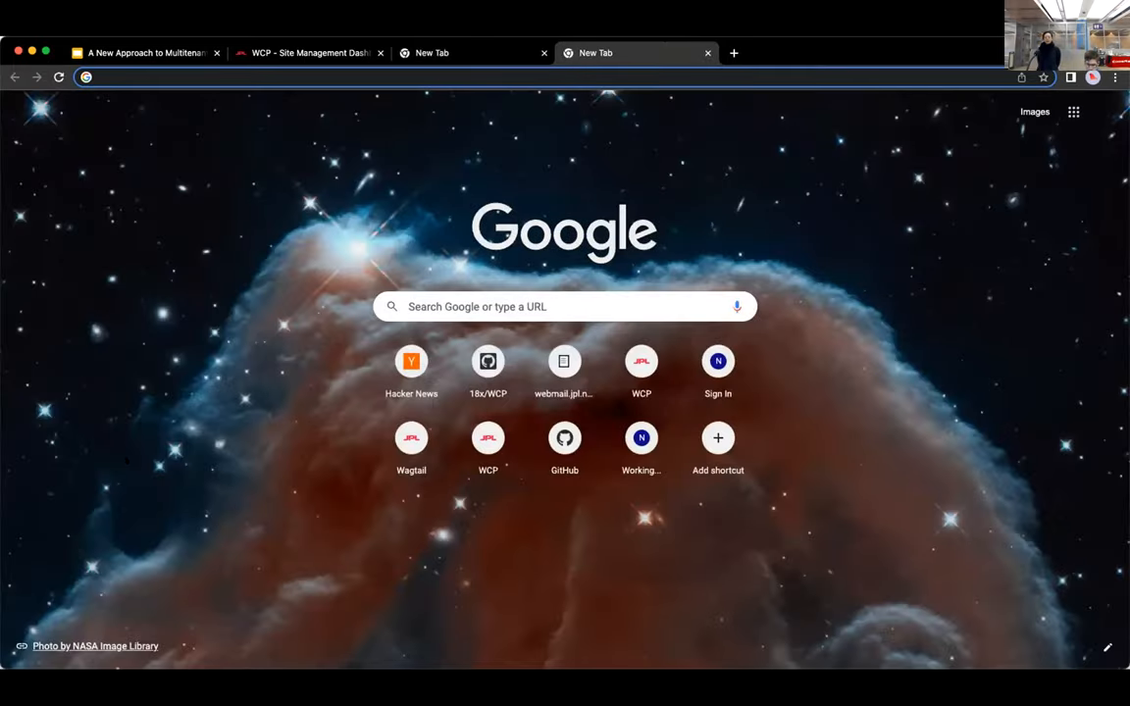
pyautogui.write('github.jpl.nasa.gov/18x/WCP-Manager')
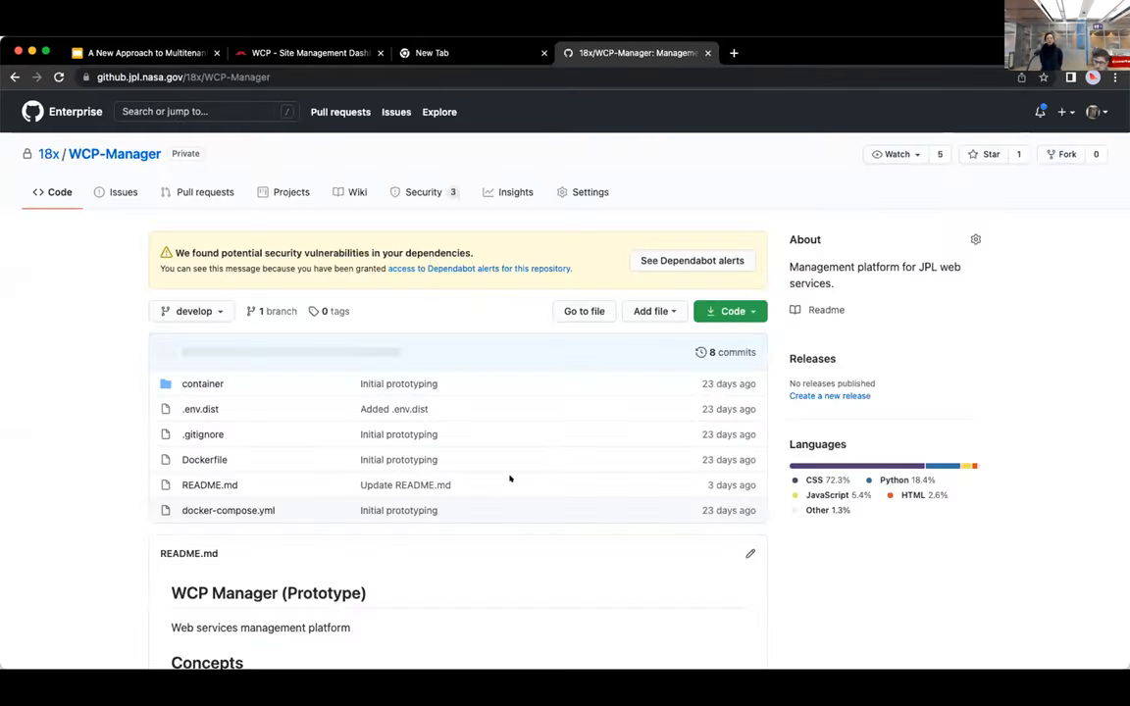
# - Scroll the WCP-Manager README through Services and Startup to the footer, then return to Slides
pyautogui.scroll(-3)
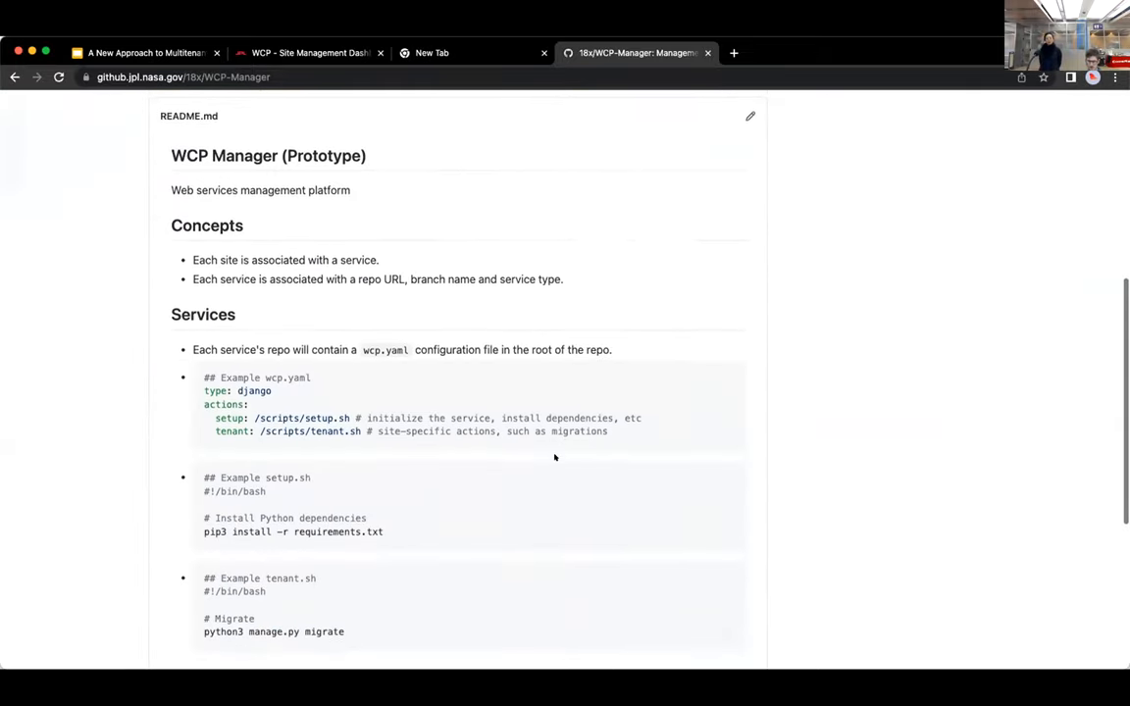
pyautogui.scroll(-3)
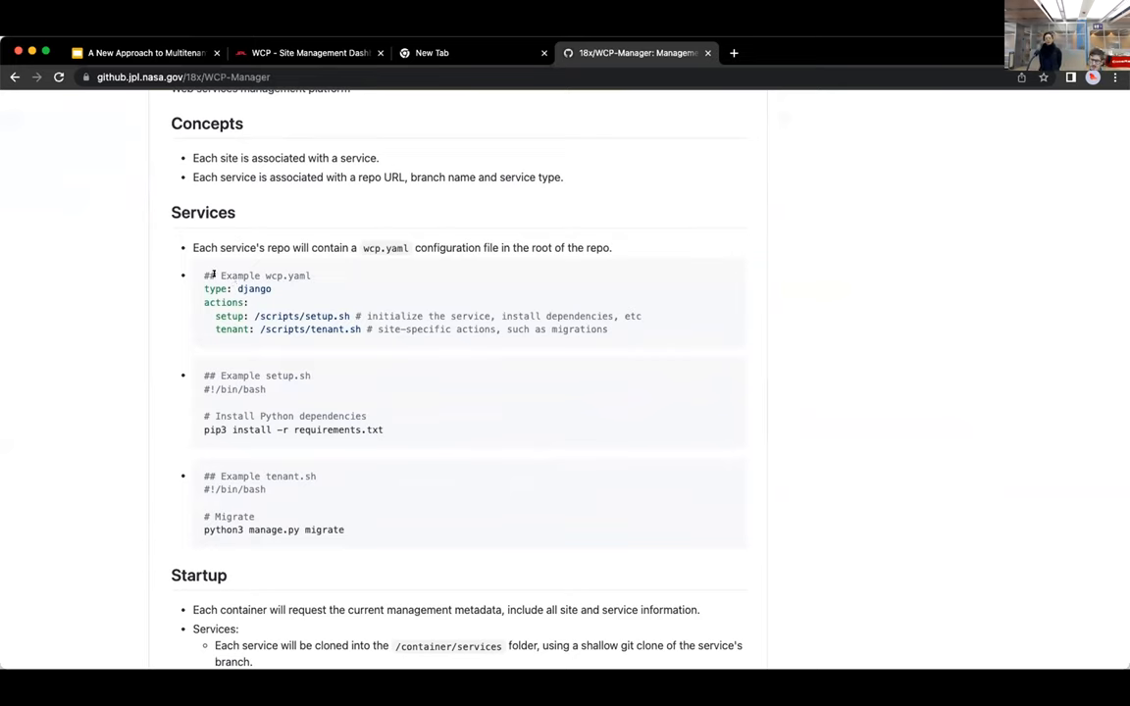
pyautogui.moveTo(596, 241)
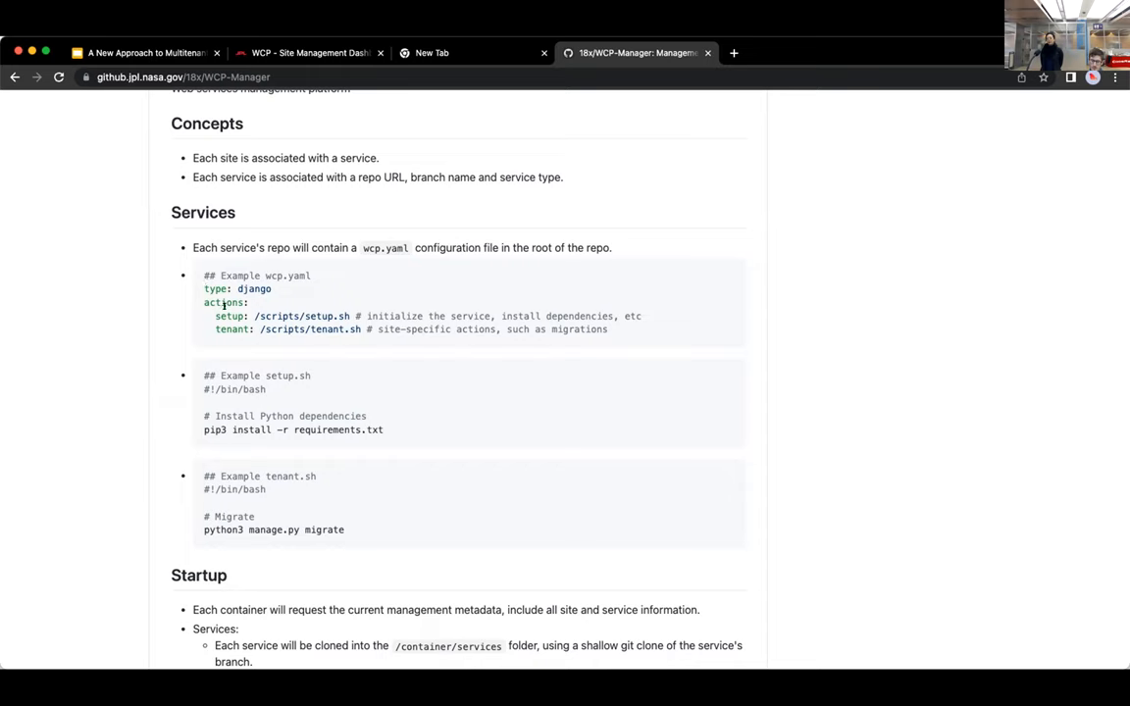
pyautogui.moveTo(312, 339)
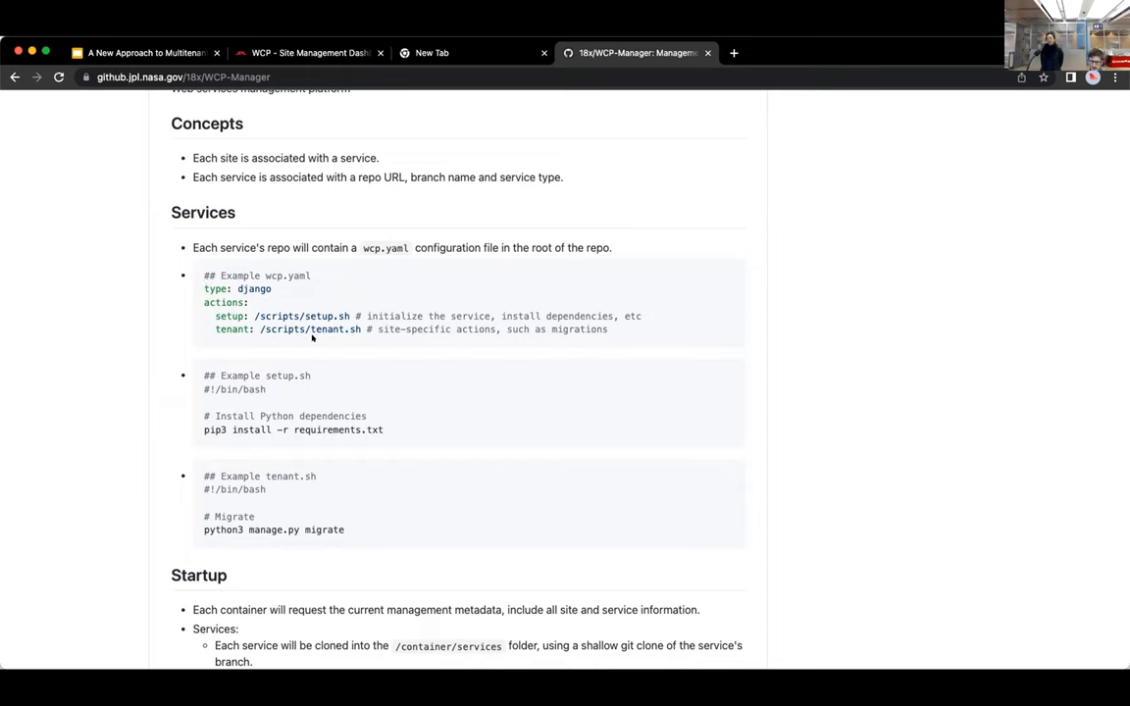
pyautogui.moveTo(312, 336)
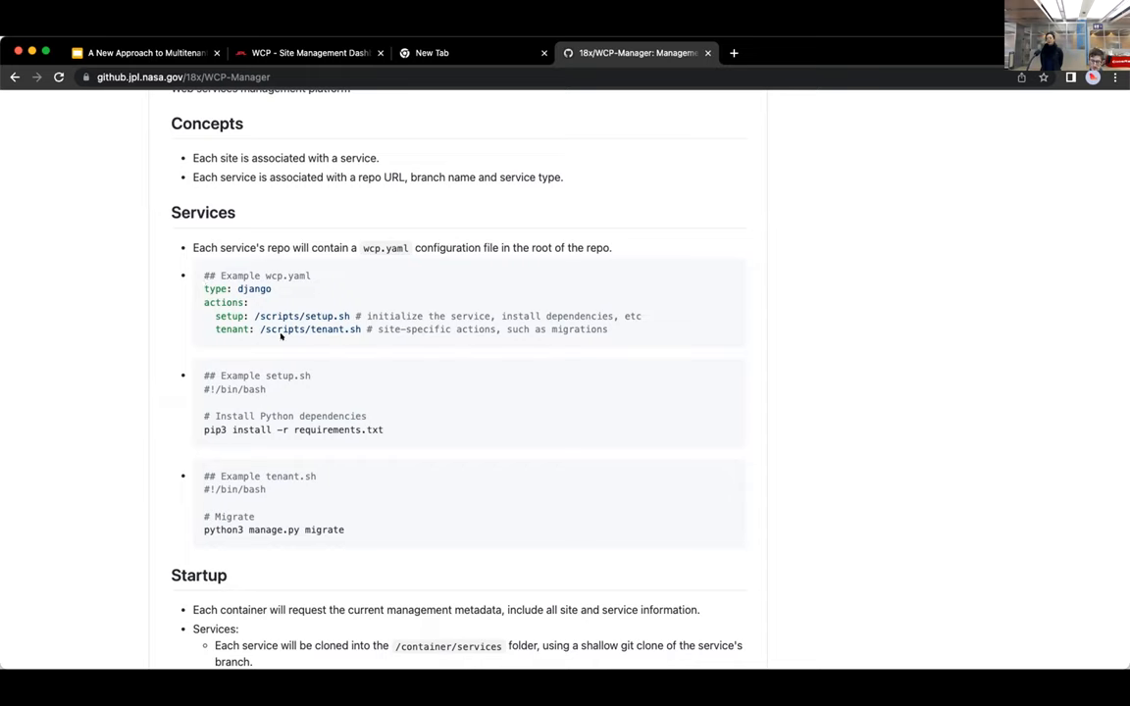
pyautogui.doubleClick(215, 289)
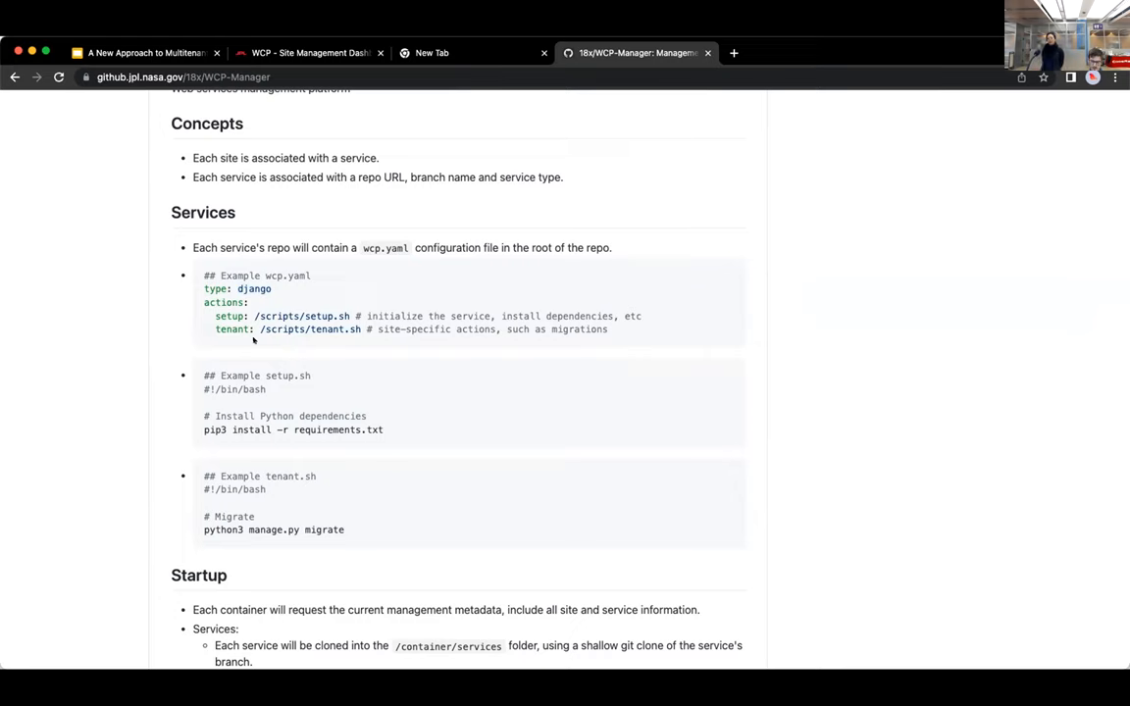
pyautogui.moveTo(385, 351)
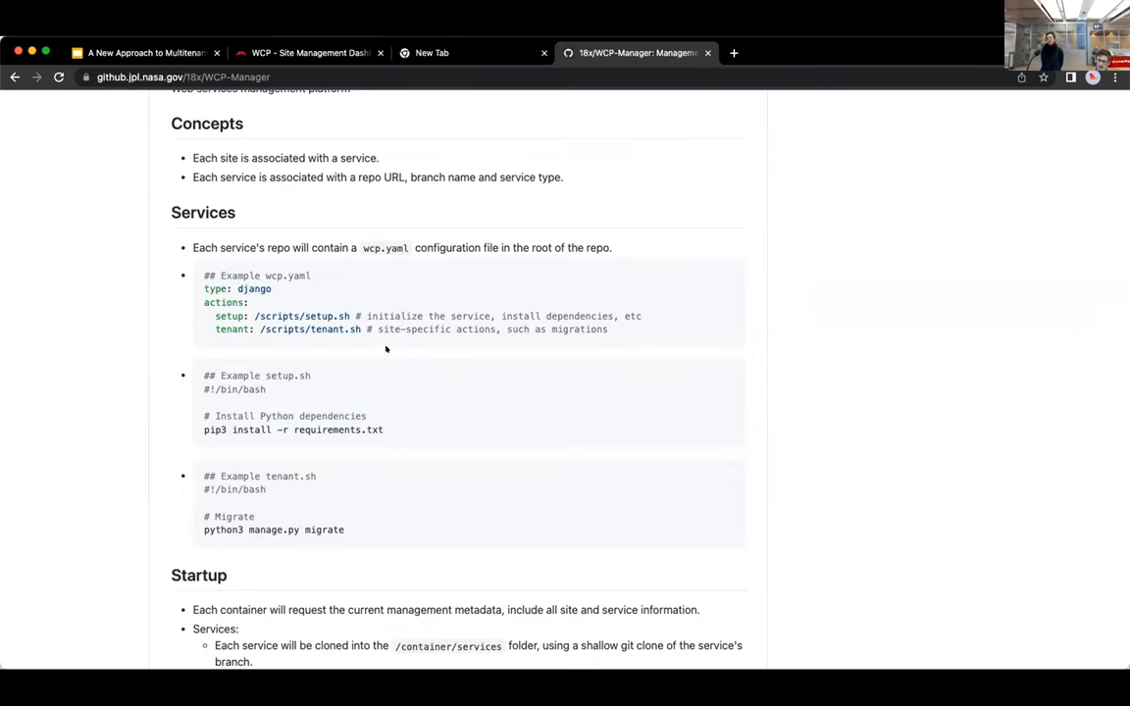
pyautogui.moveTo(269, 340)
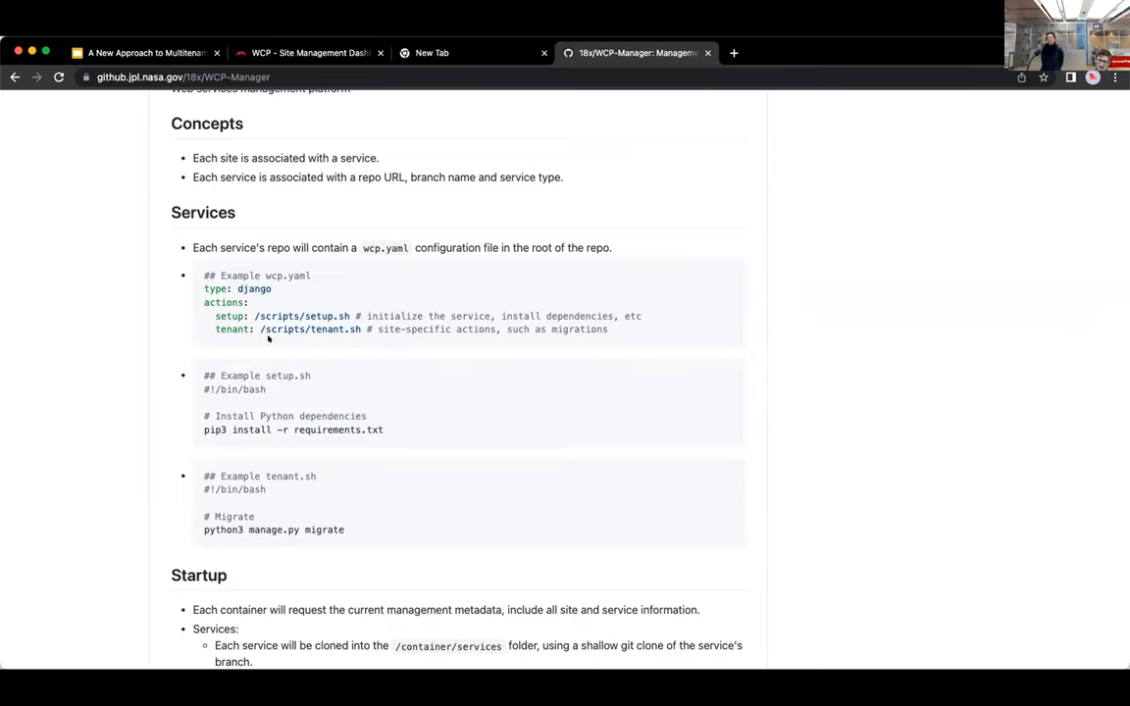
pyautogui.moveTo(275, 340)
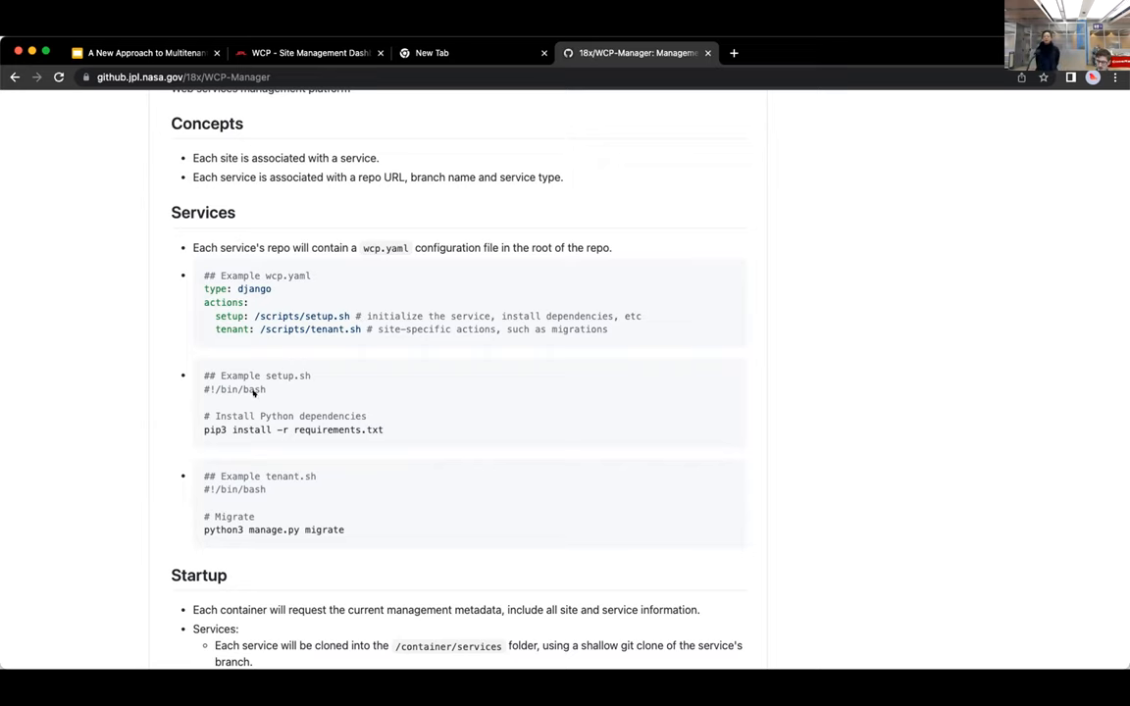
pyautogui.scroll(-3)
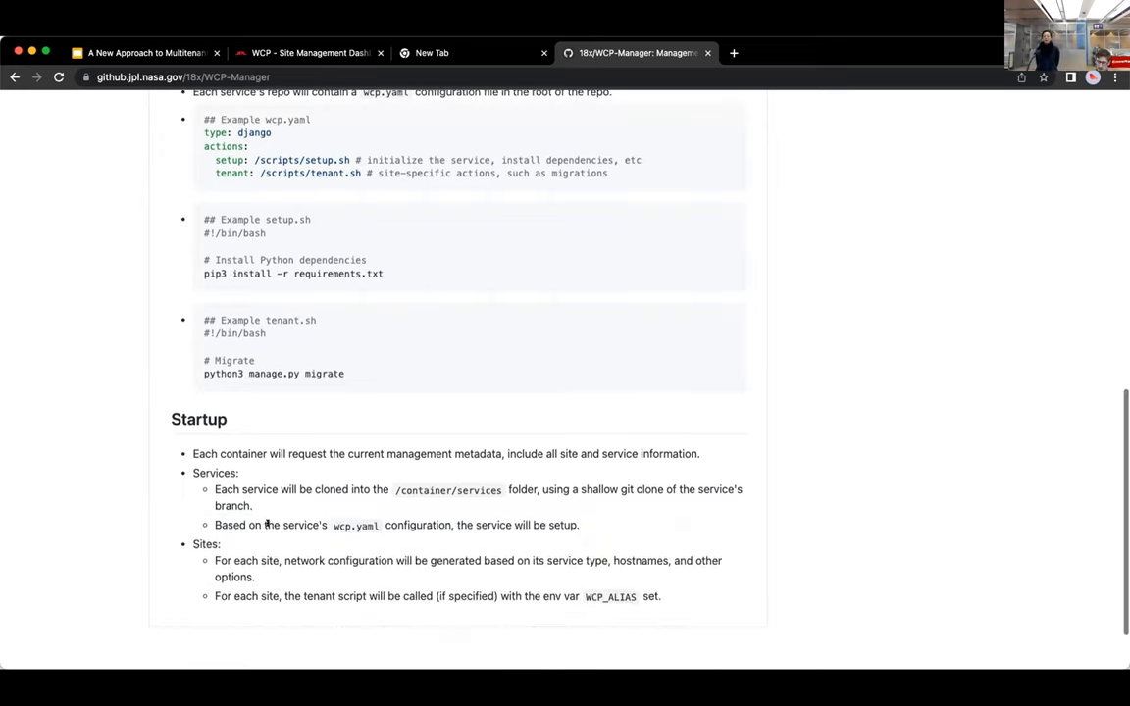
pyautogui.scroll(-3)
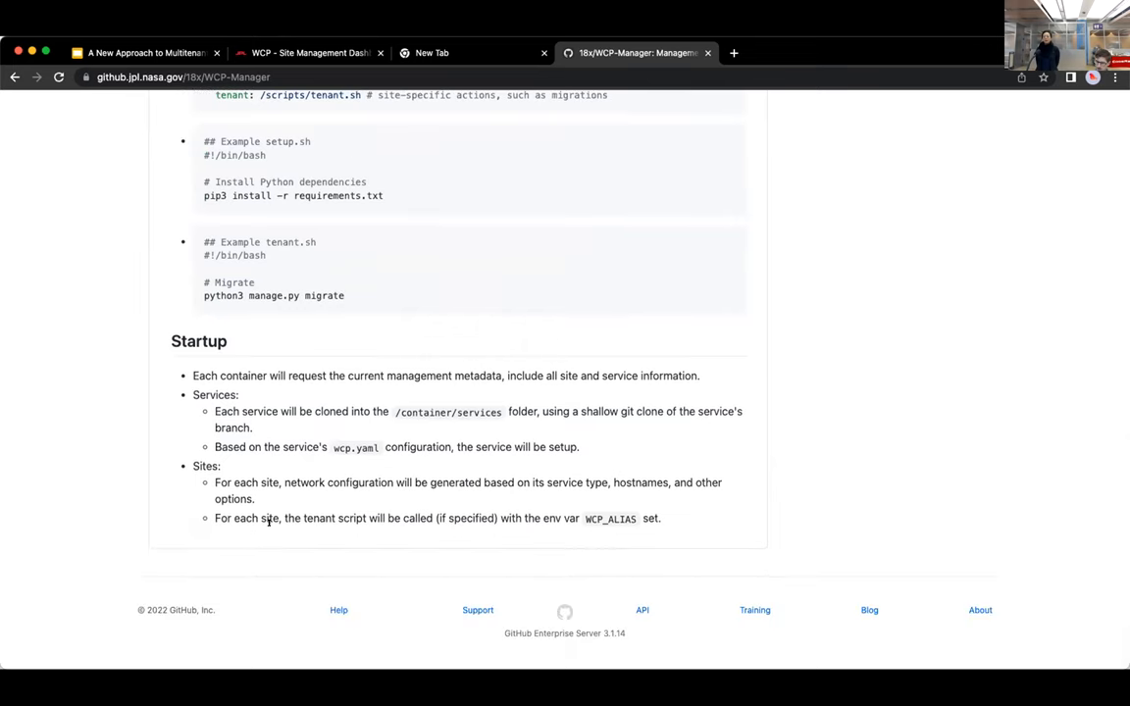
pyautogui.scroll(-3)
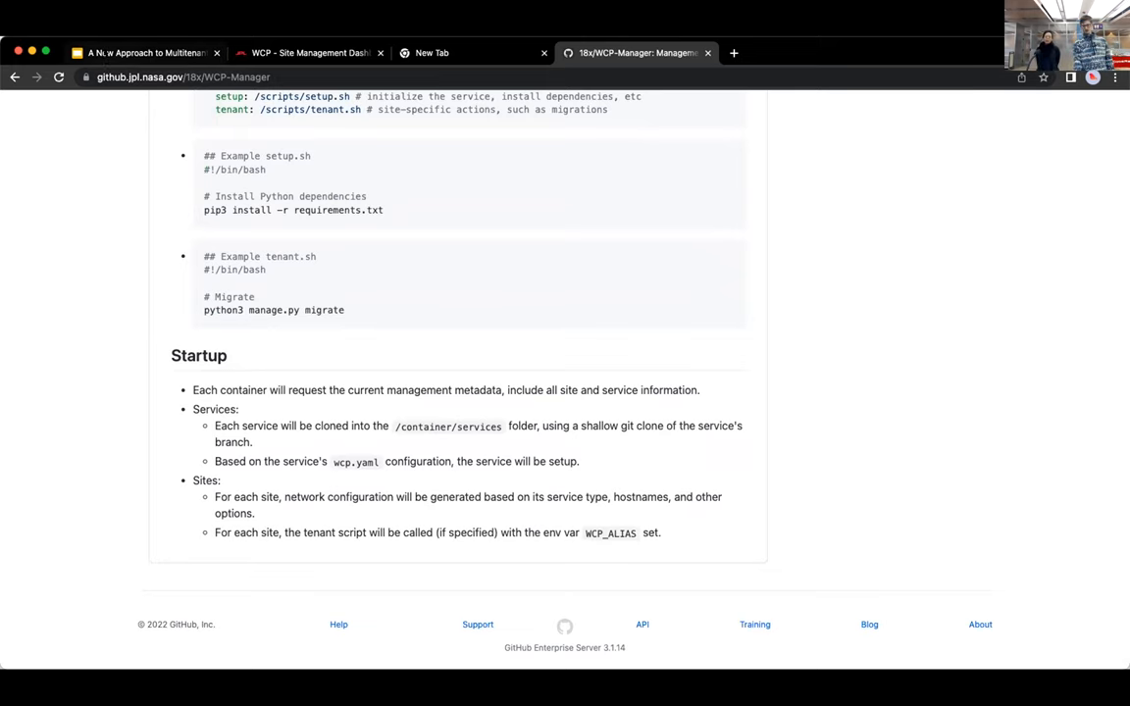
pyautogui.click(143, 52)
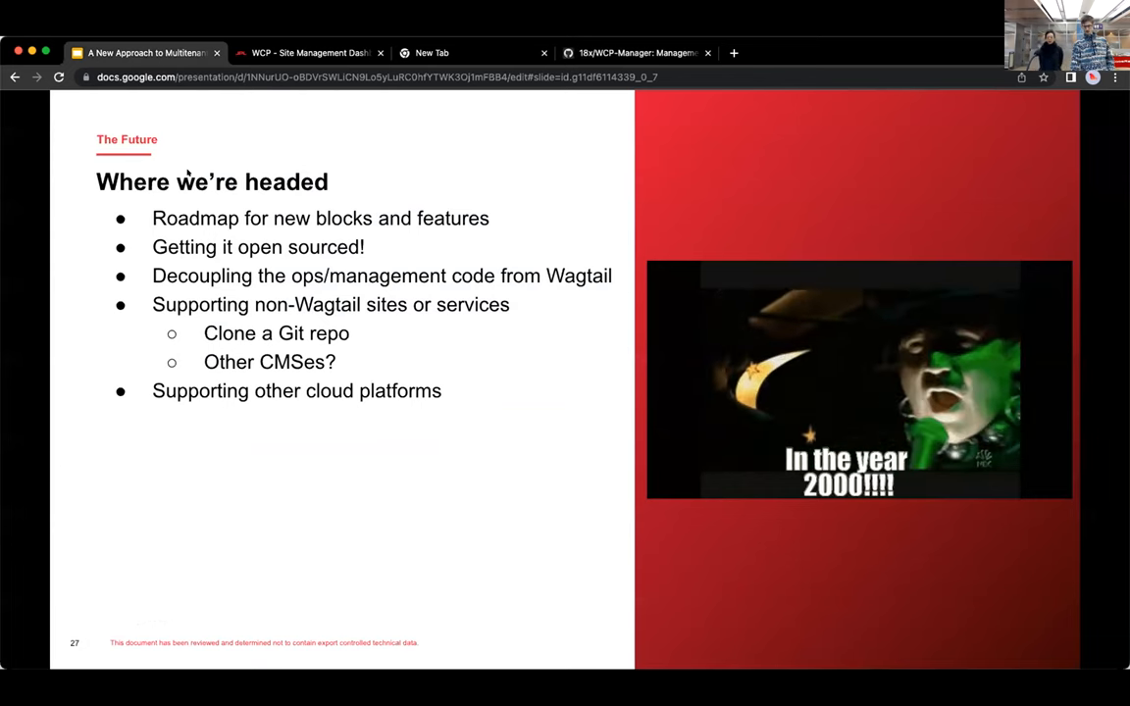
# - Advance to slide 29, the closing 'Thank you! Any questions?' slide
pyautogui.press('Right')
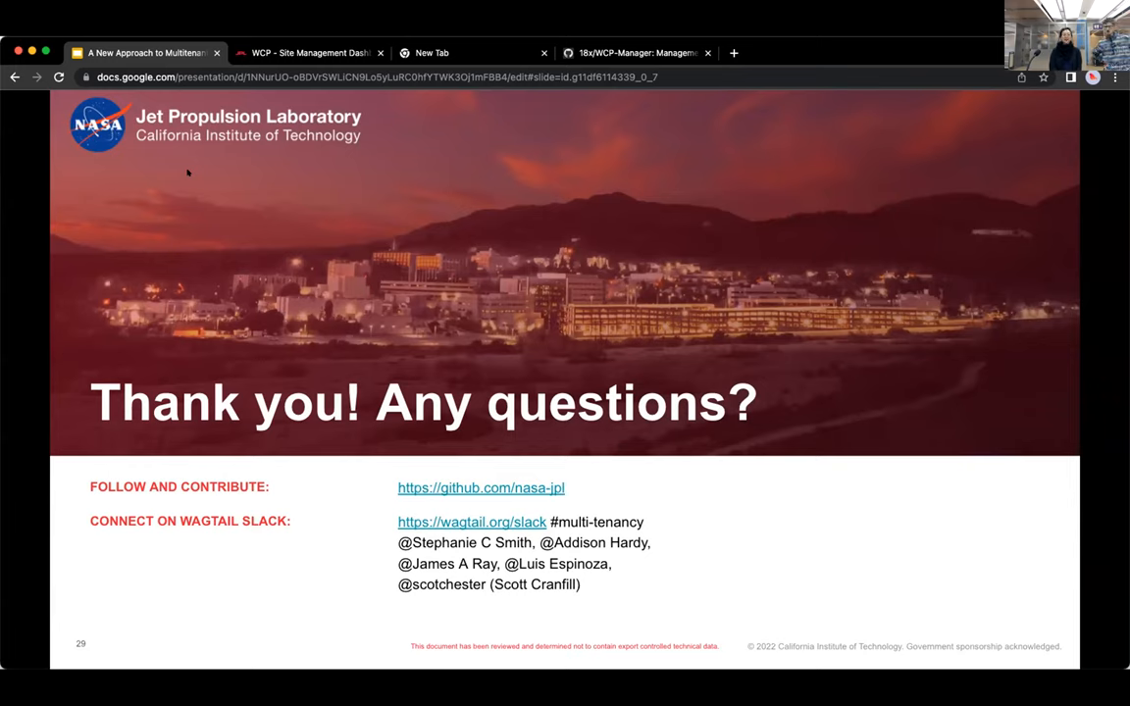
pyautogui.moveTo(267, 139)
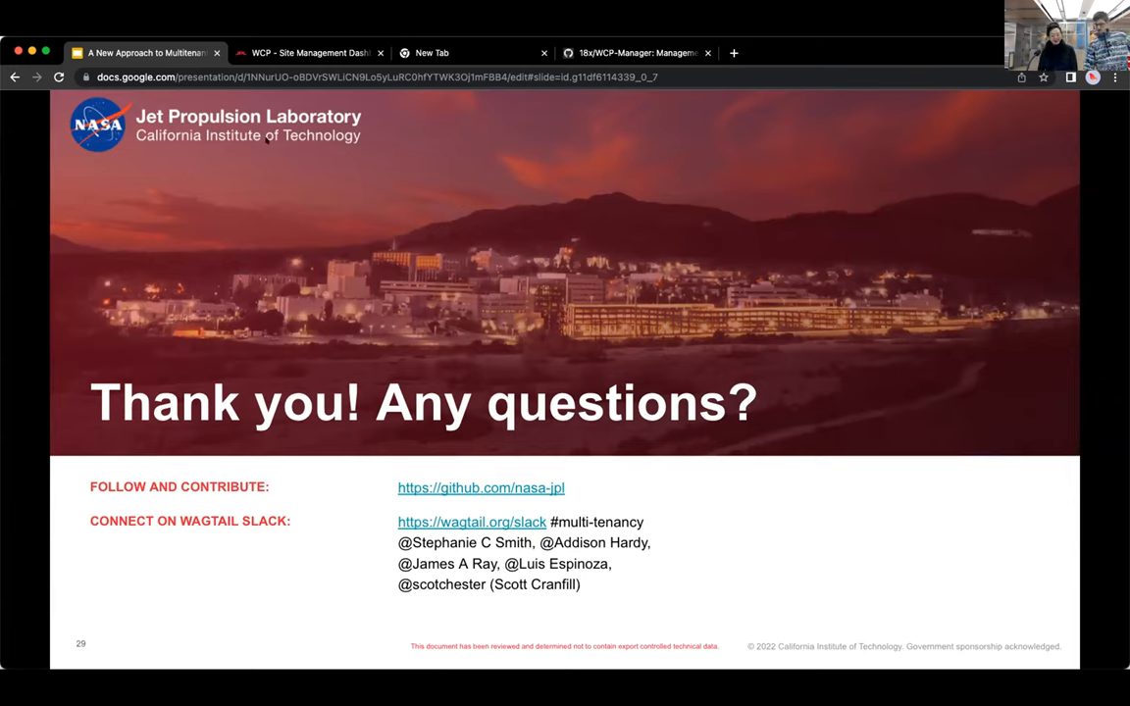